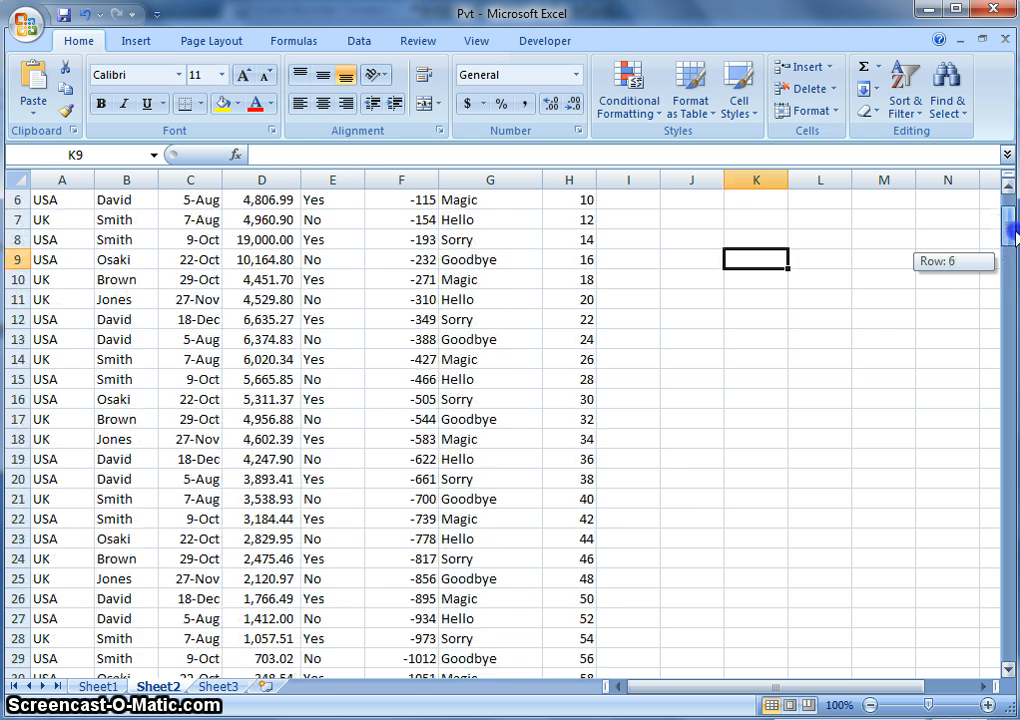
Switch to Sheet1 and select a single cell inside the orders data range A1:D12
scroll(down, 3)
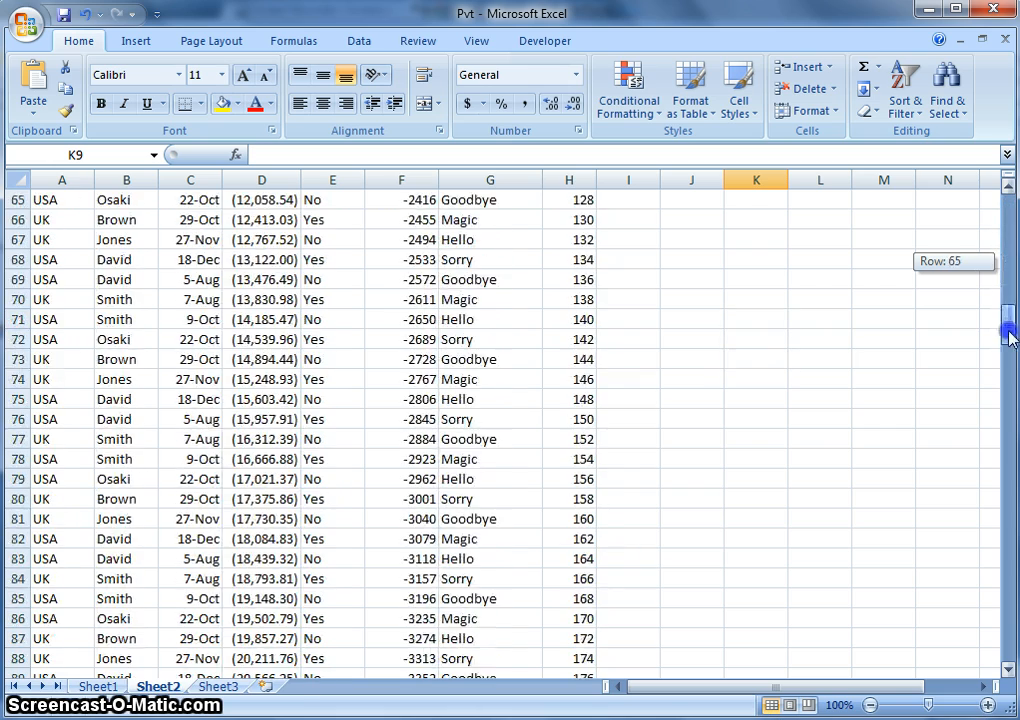
scroll(down, 3)
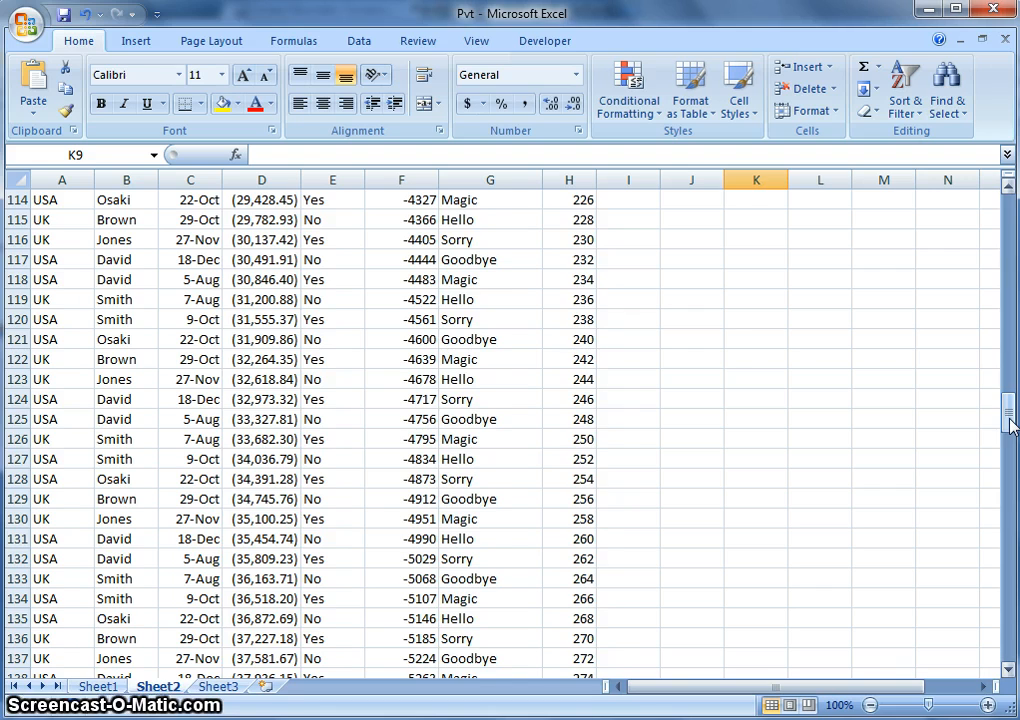
drag(1008, 414, 1008, 230)
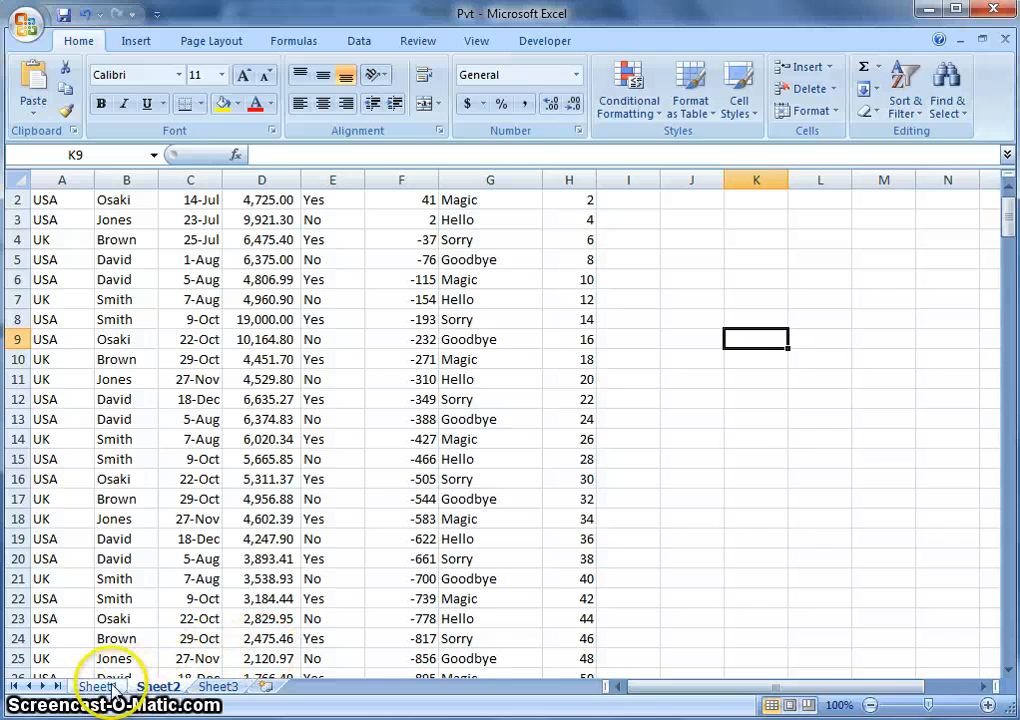
click(96, 686)
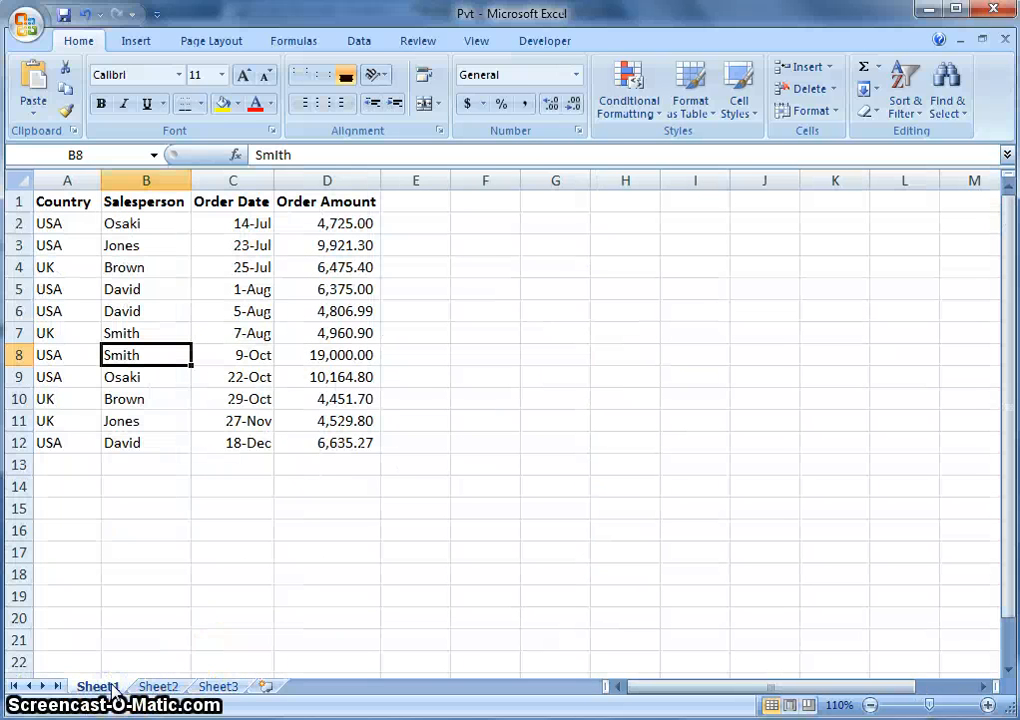
mouse_move(484, 424)
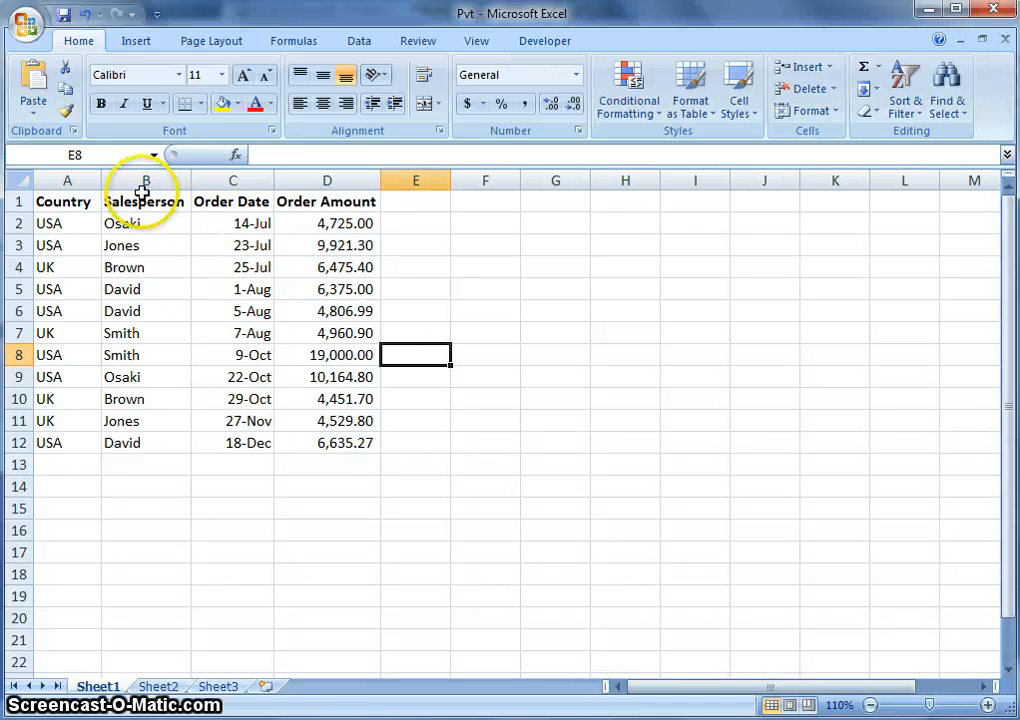
mouse_move(84, 232)
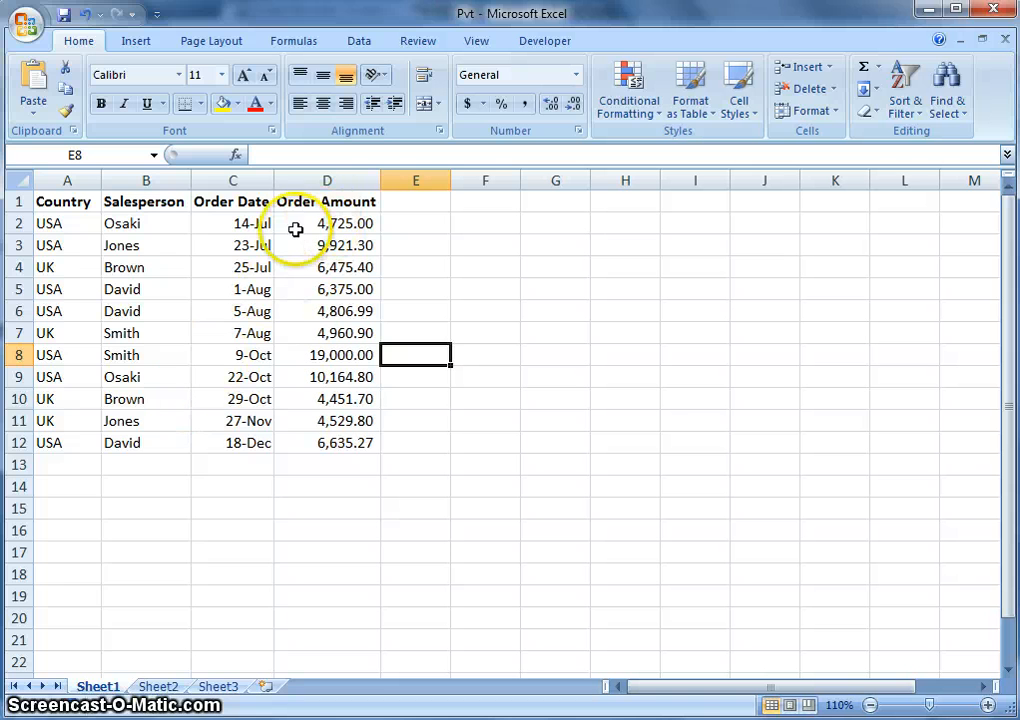
mouse_move(232, 356)
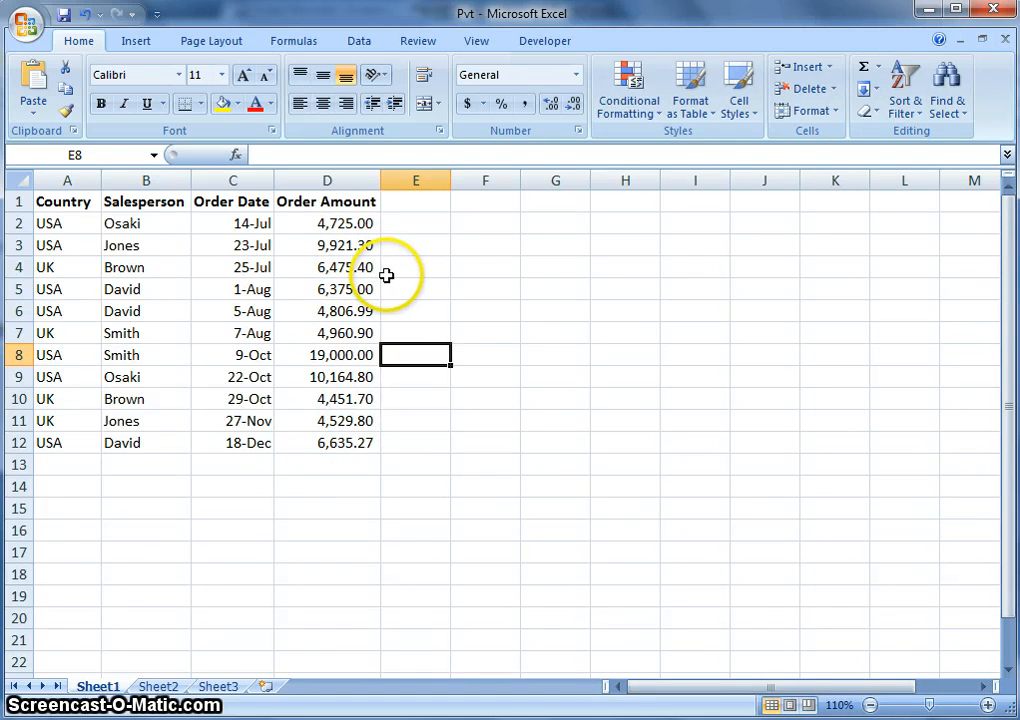
mouse_move(158, 318)
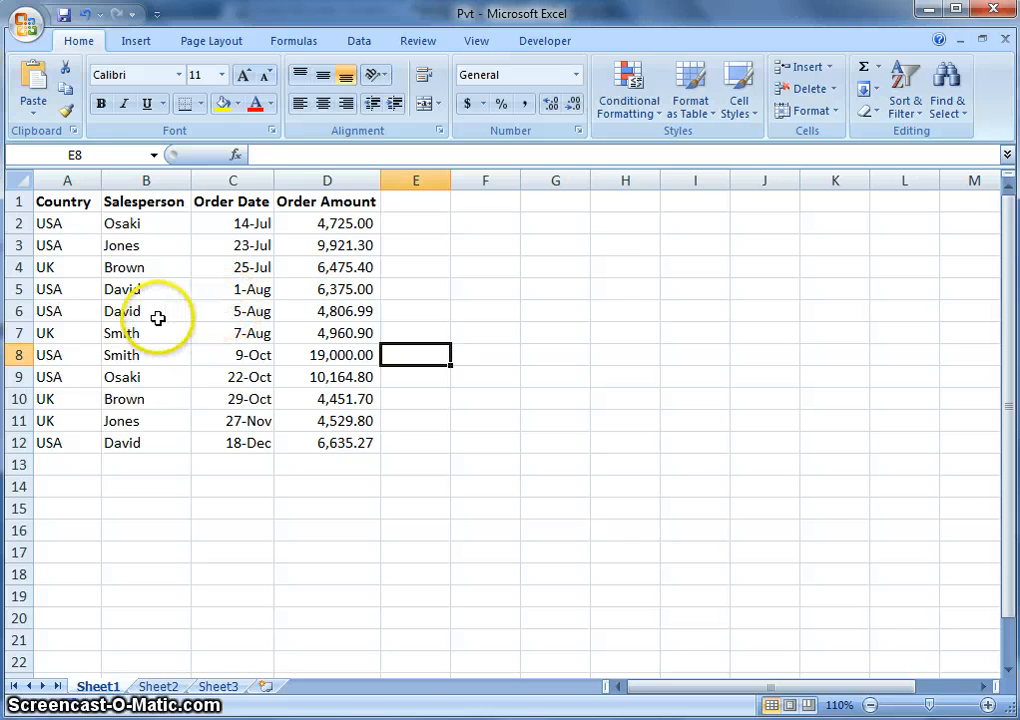
click(144, 312)
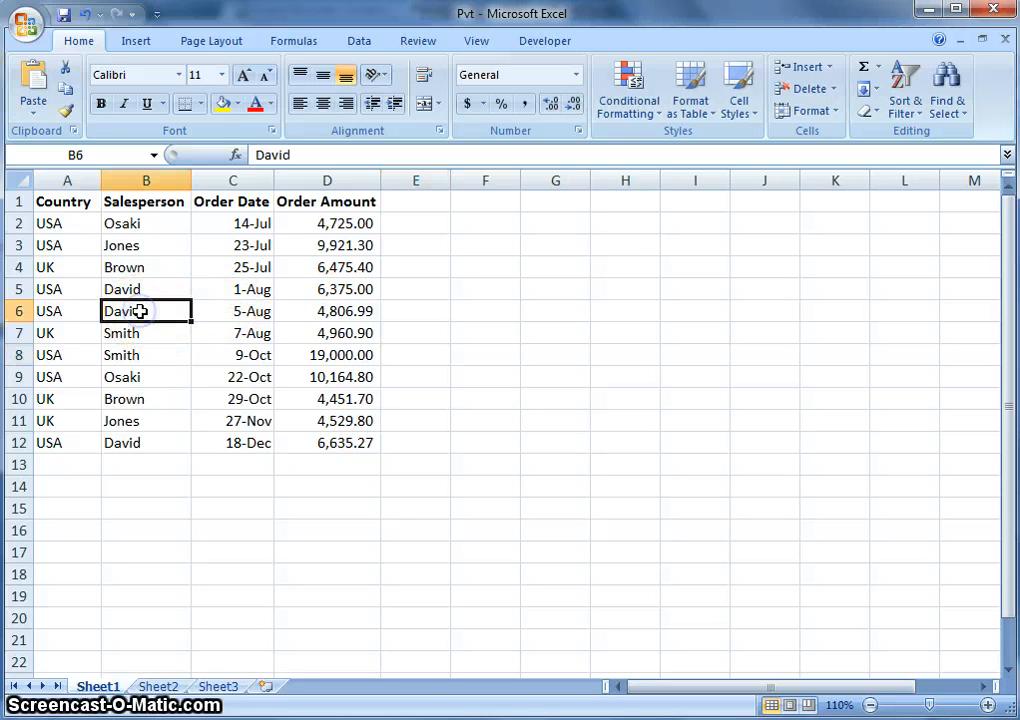
mouse_move(50, 244)
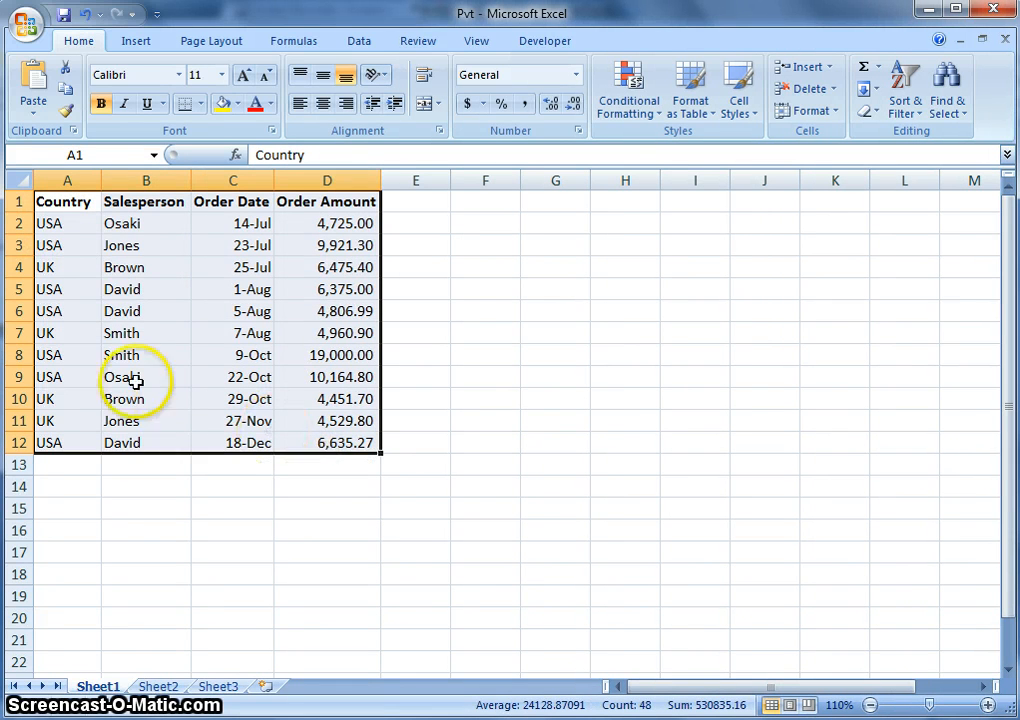
click(146, 376)
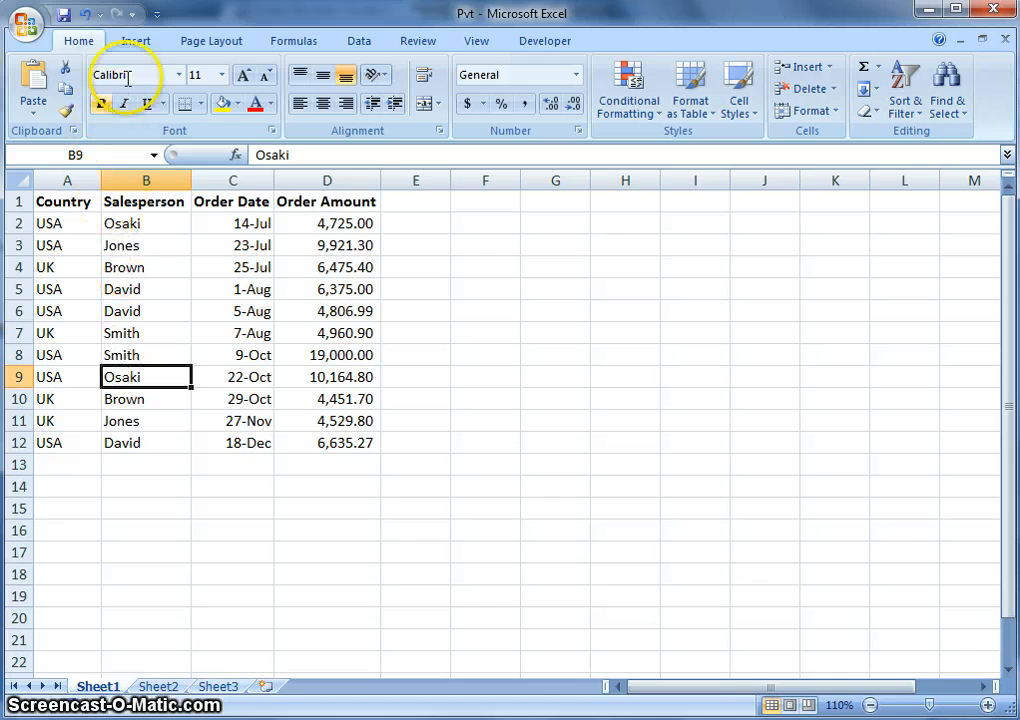
Insert a PivotTable from Sheet1!$A$1:$D$12, destined for a new worksheet
click(136, 40)
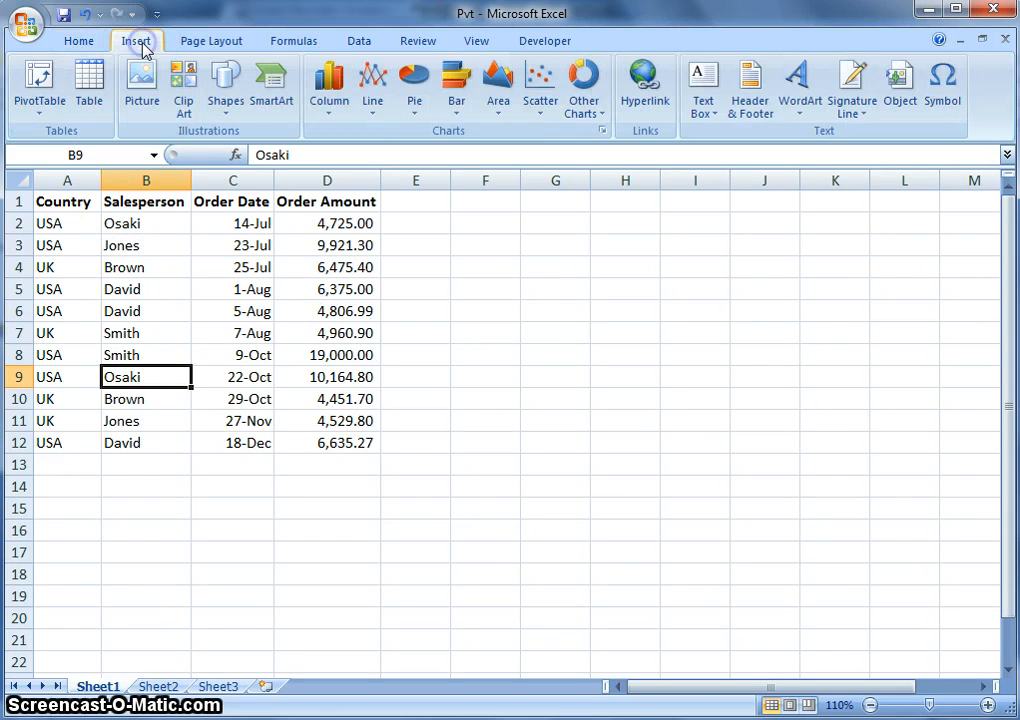
click(40, 84)
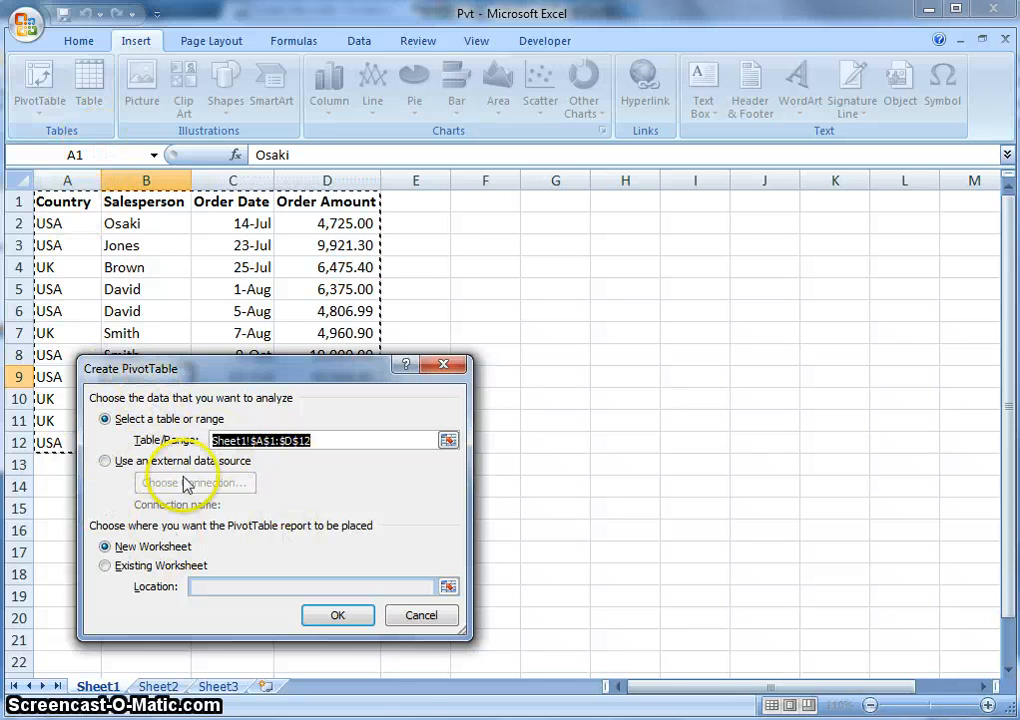
mouse_move(378, 420)
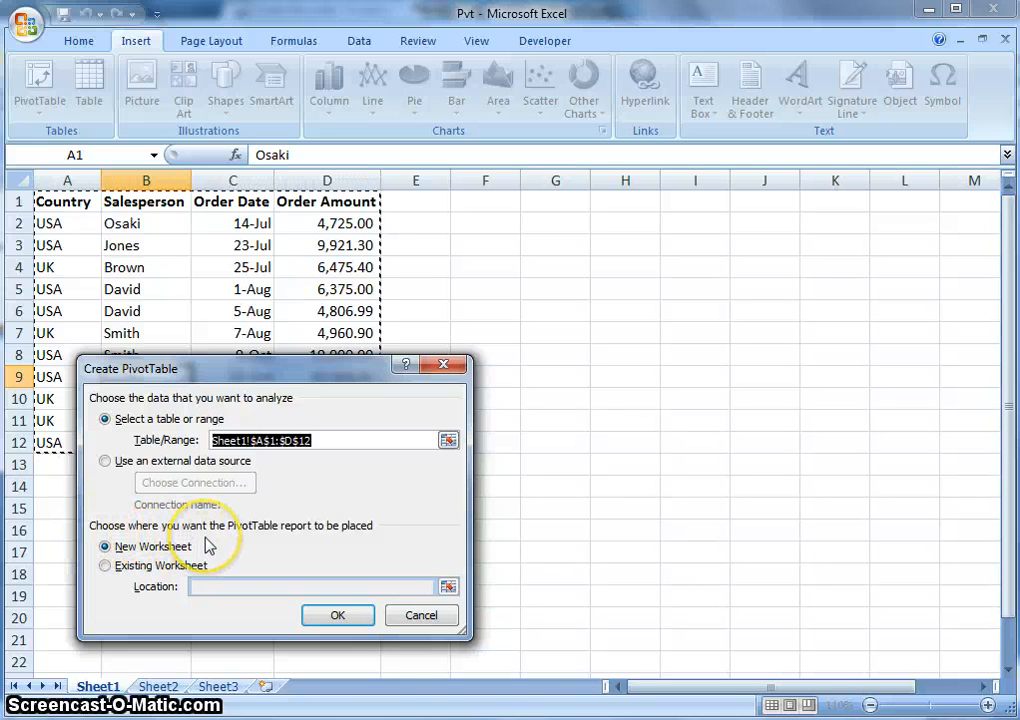
mouse_move(362, 552)
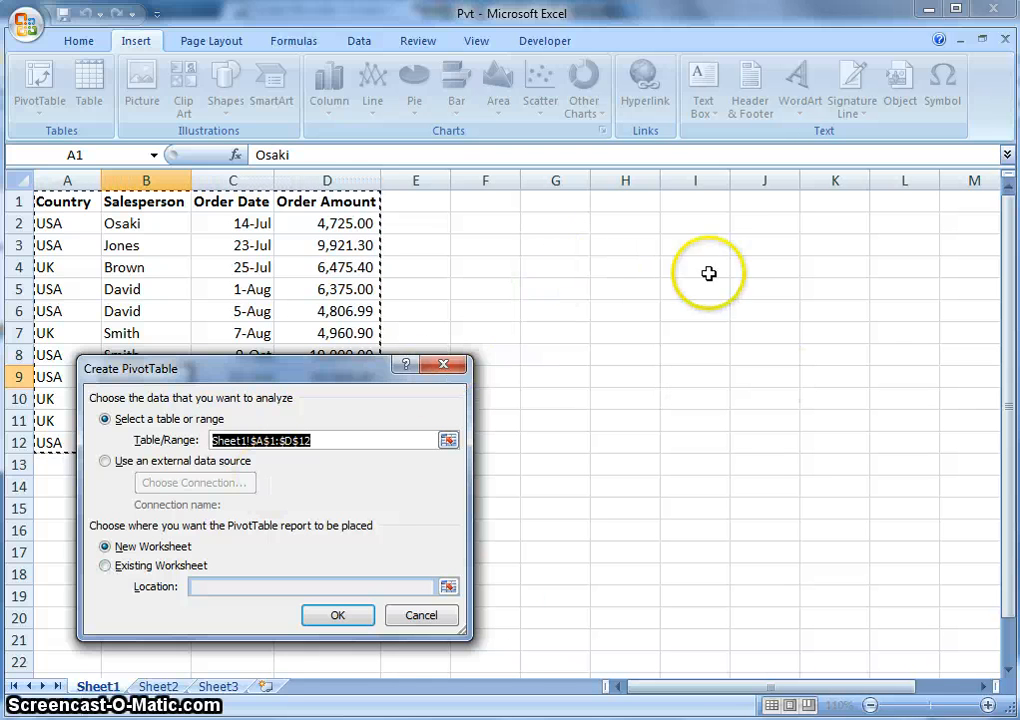
mouse_move(56, 536)
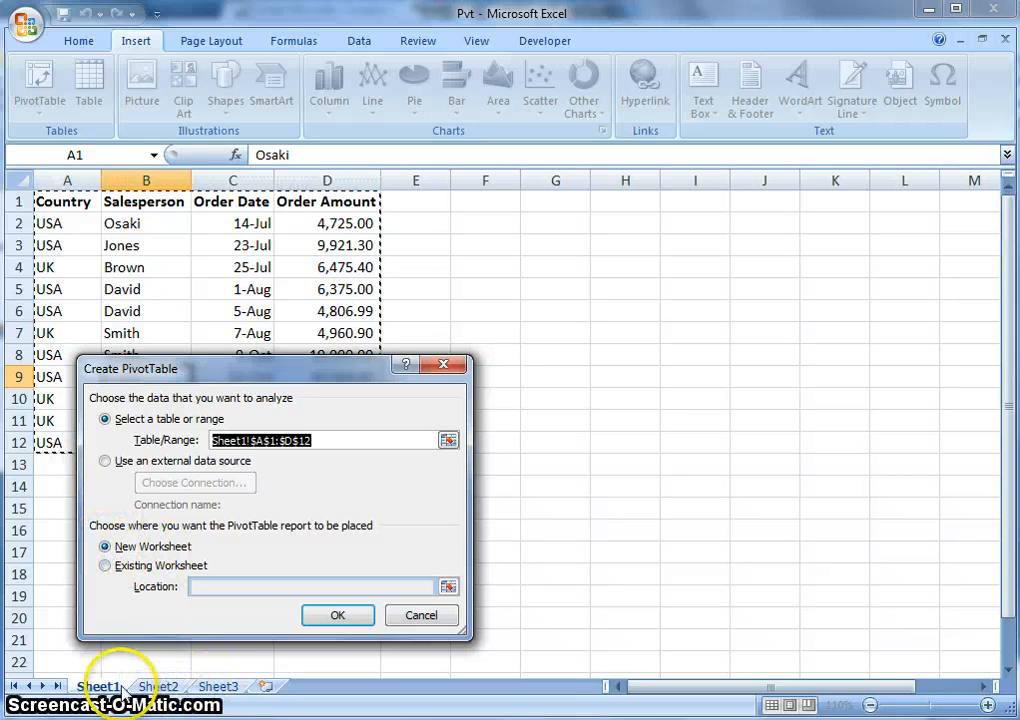
mouse_move(158, 586)
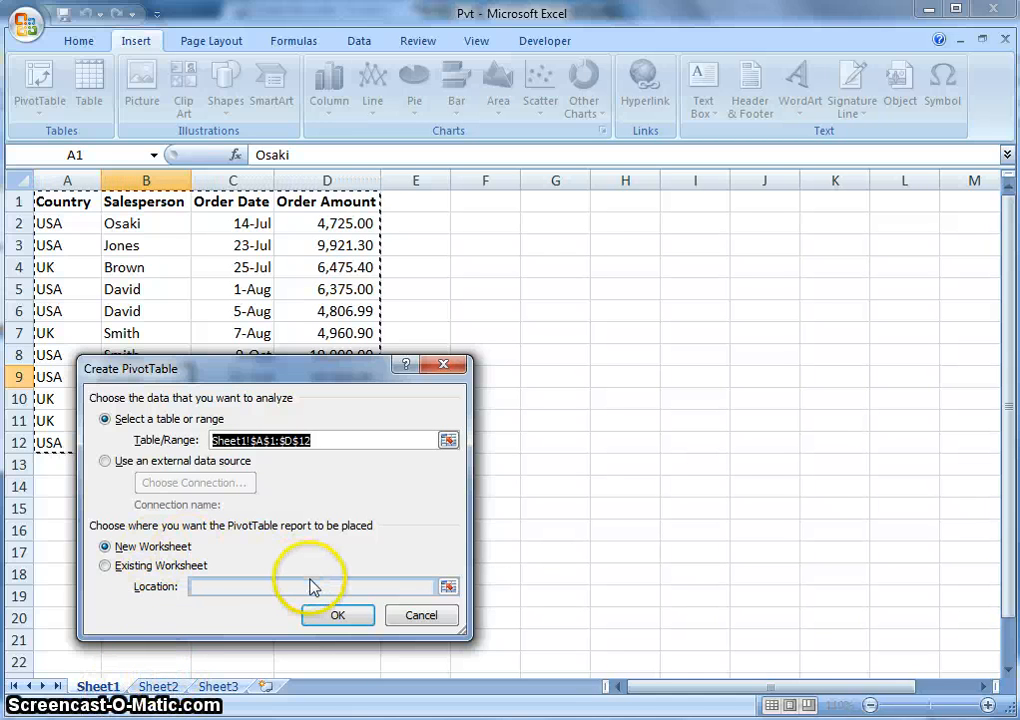
Confirm the dialog so an empty PivotTable2 appears on new Sheet5 with its field list
click(336, 616)
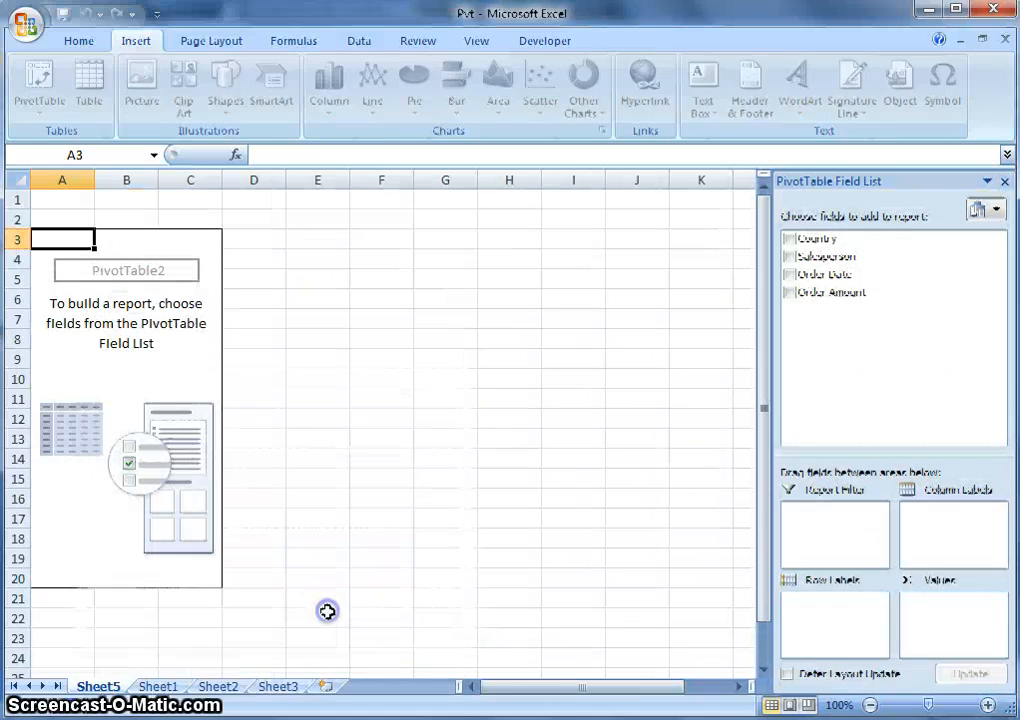
click(62, 240)
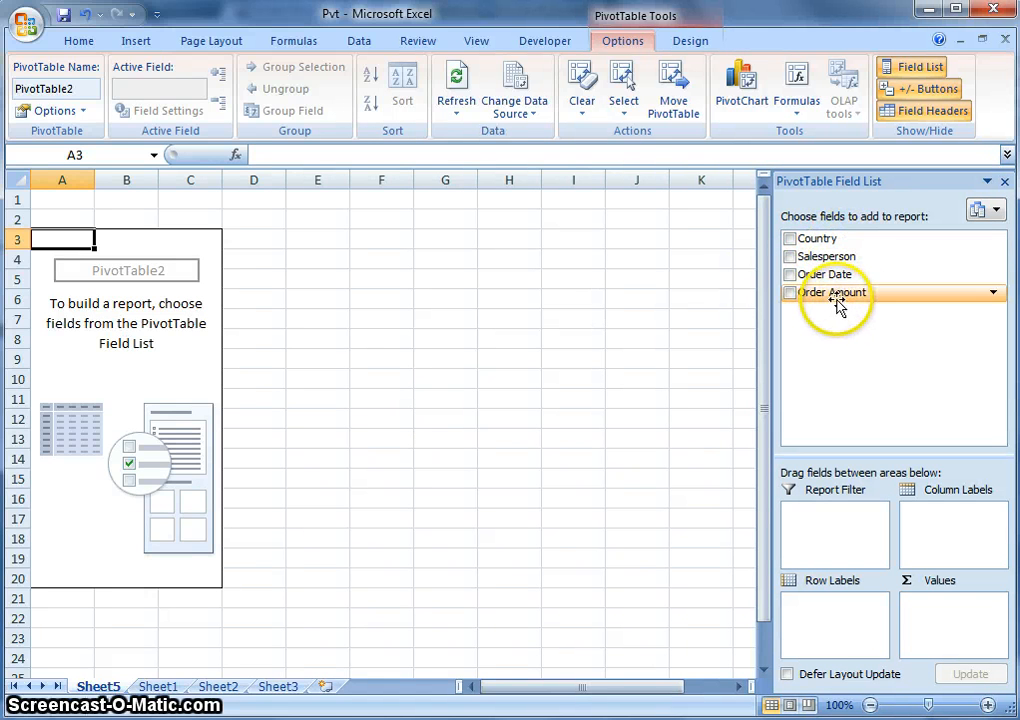
mouse_move(830, 238)
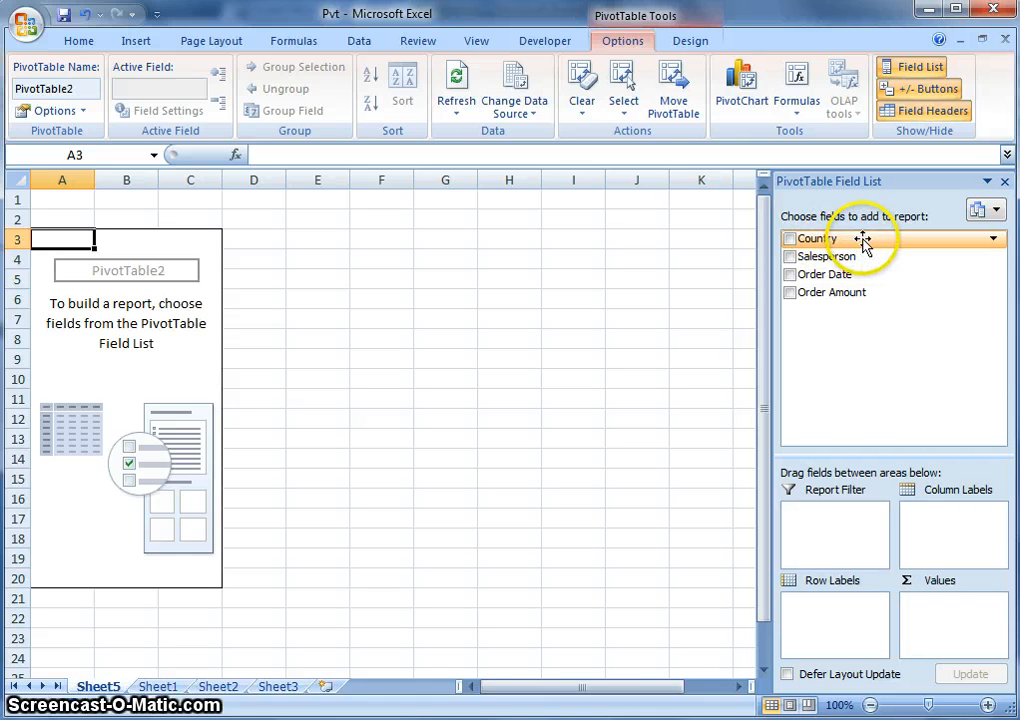
mouse_move(876, 262)
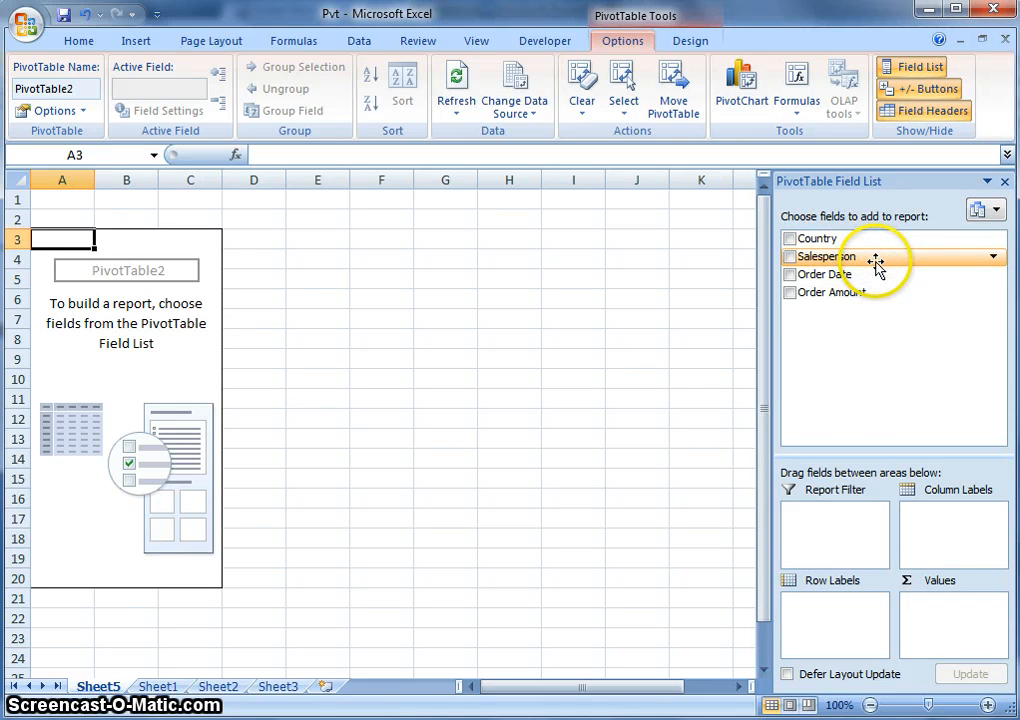
mouse_move(874, 274)
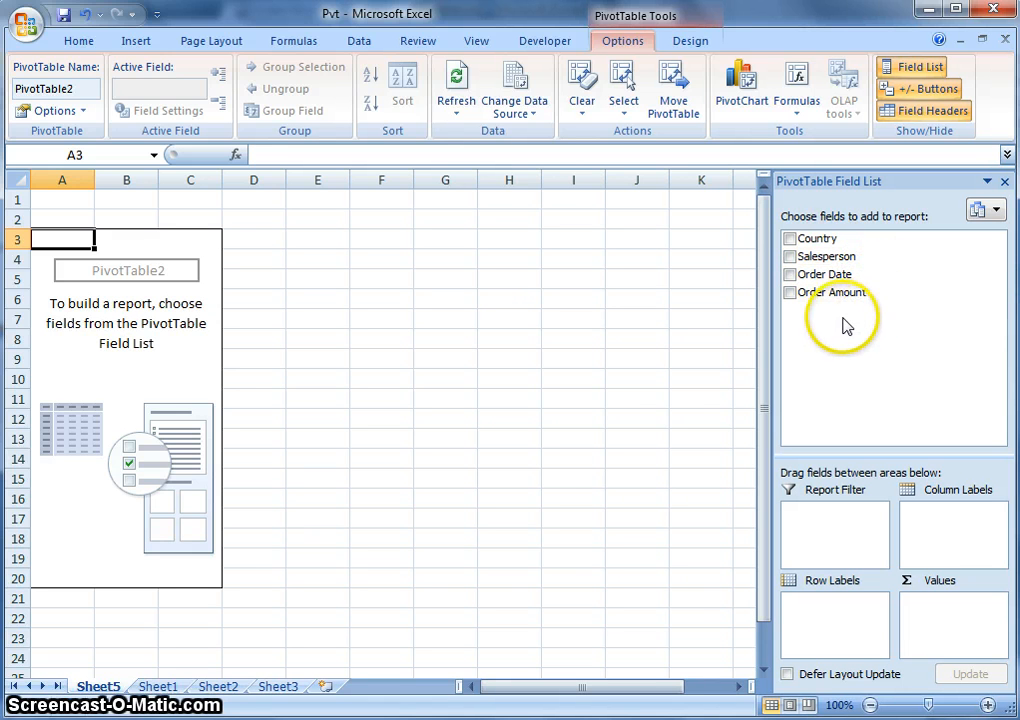
mouse_move(938, 572)
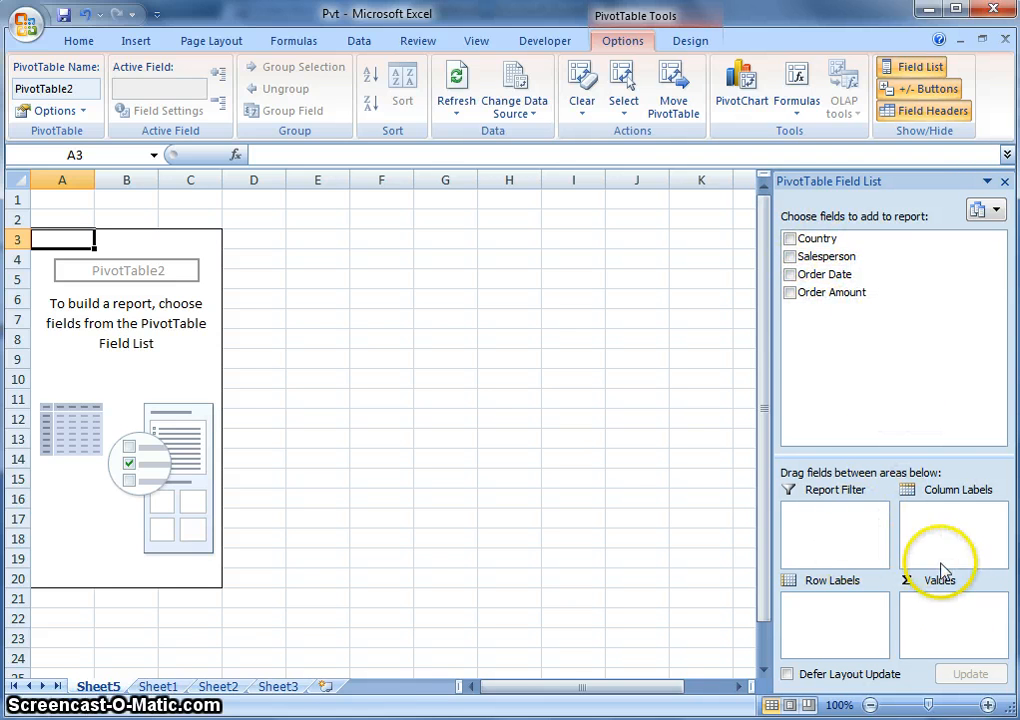
mouse_move(818, 556)
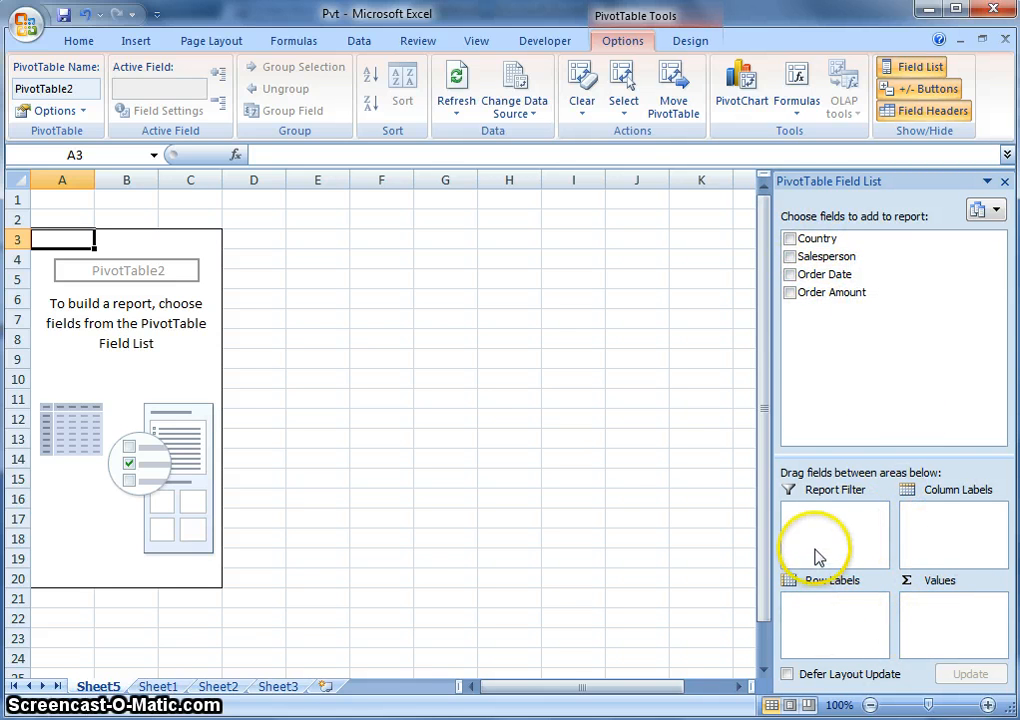
click(820, 238)
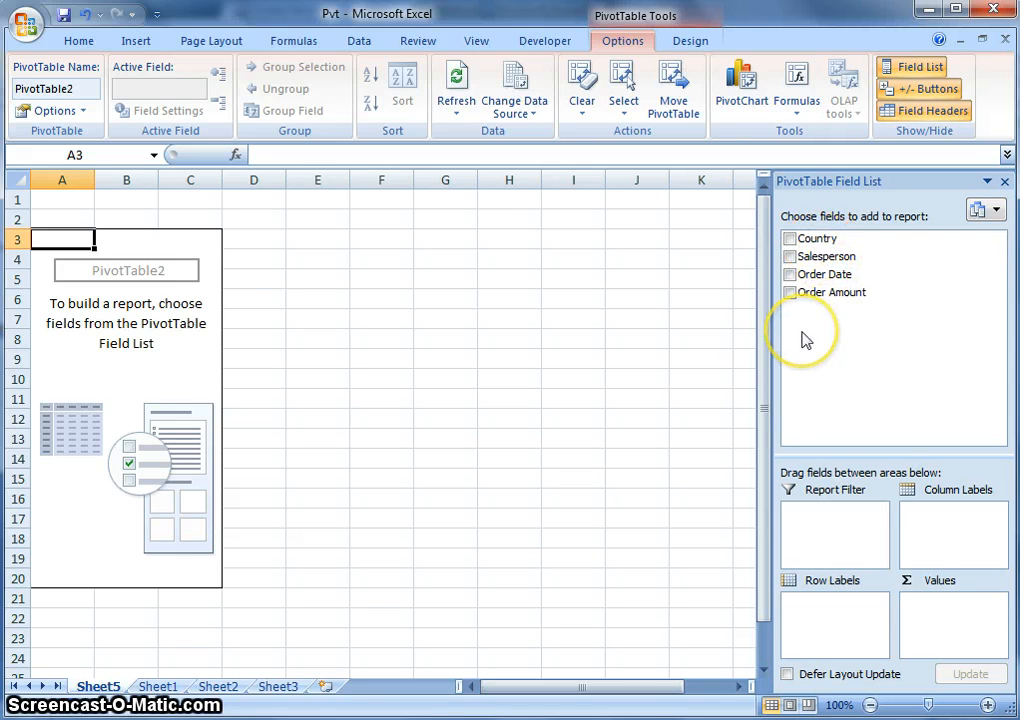
mouse_move(836, 548)
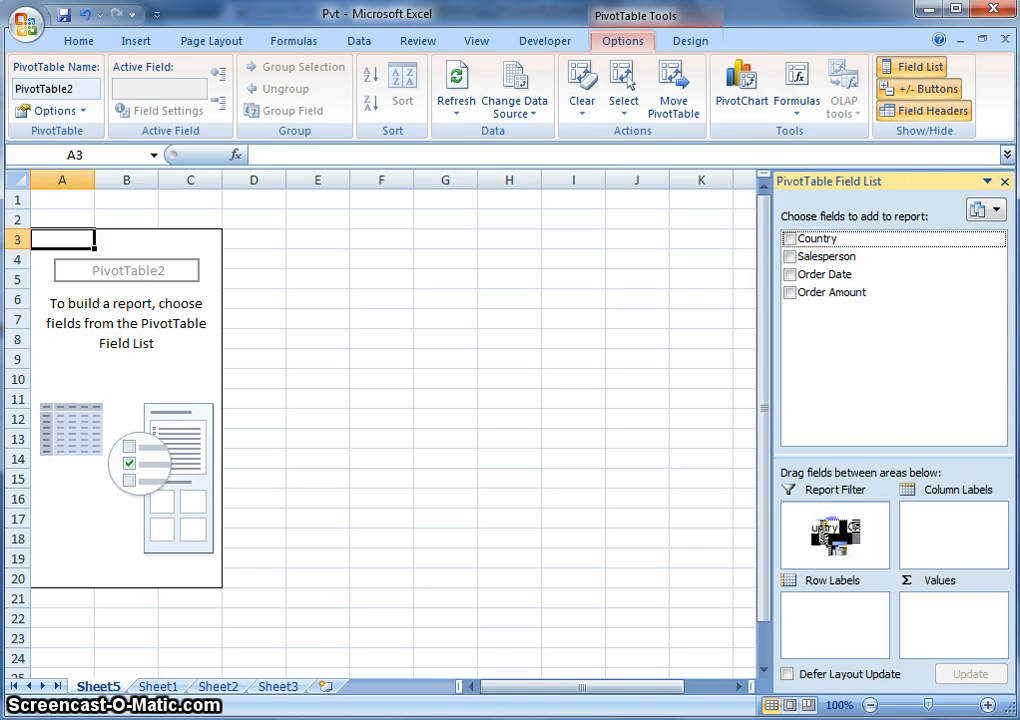
Put Country in the report filter and Sum of Order Amount in the values area
click(790, 238)
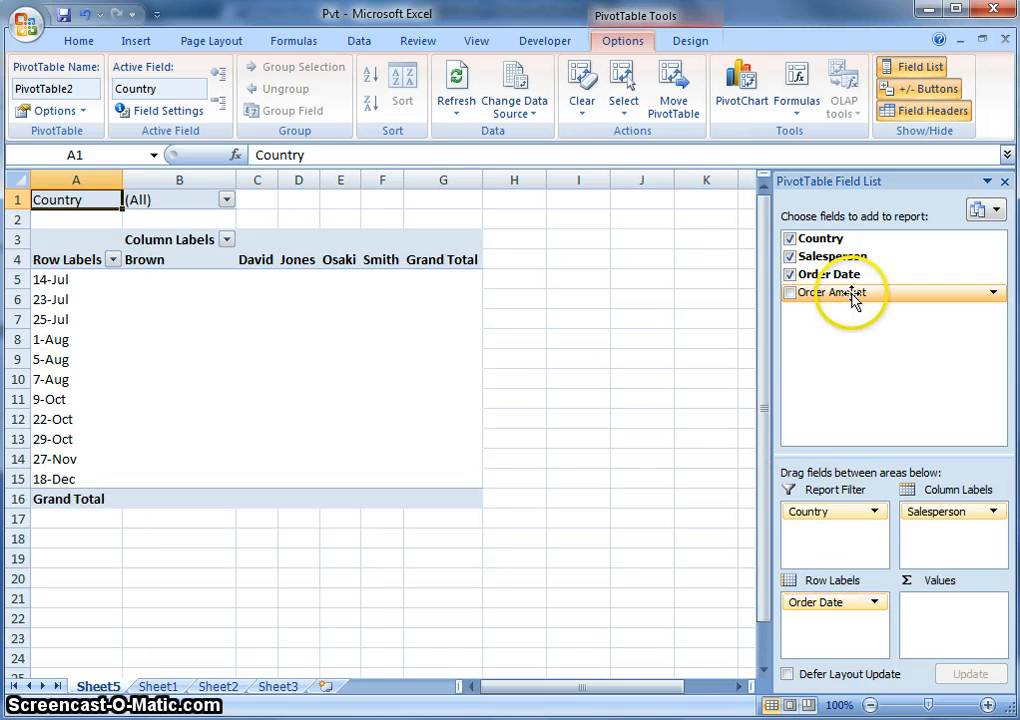
drag(838, 292, 940, 624)
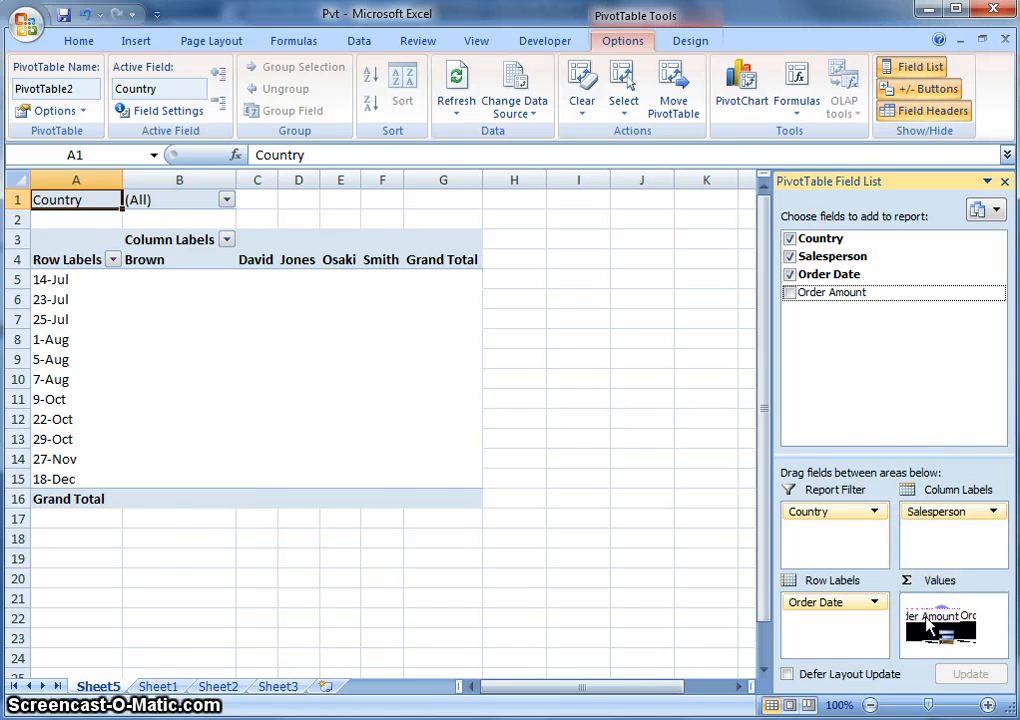
click(790, 292)
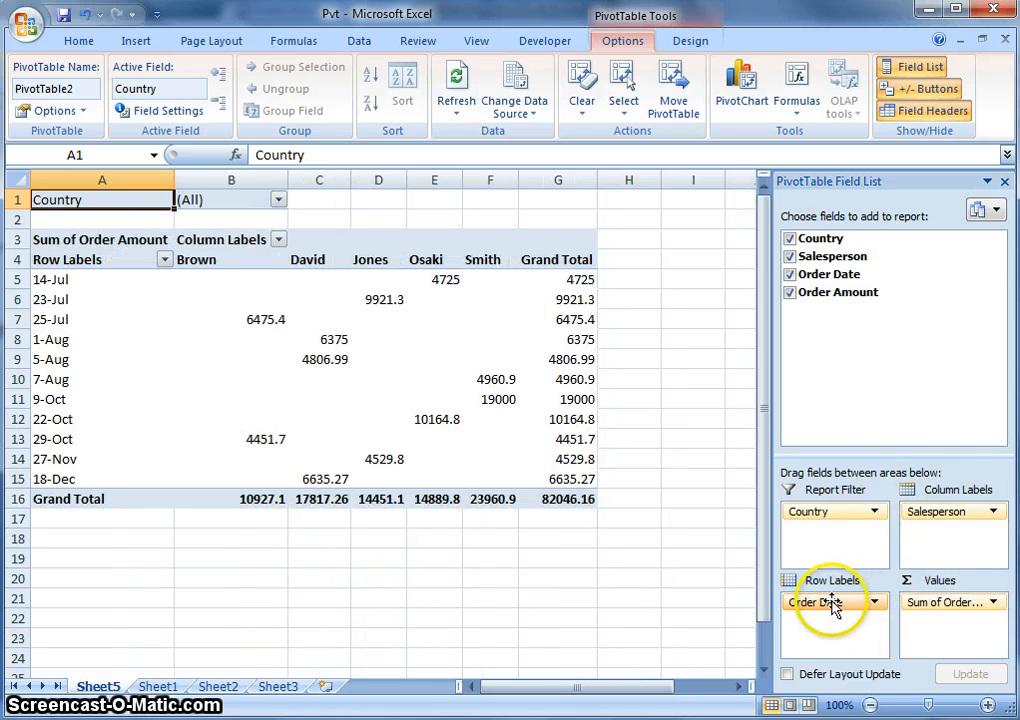
Try dates as columns and salespeople as rows, then put salespeople back across the columns
drag(836, 600, 952, 528)
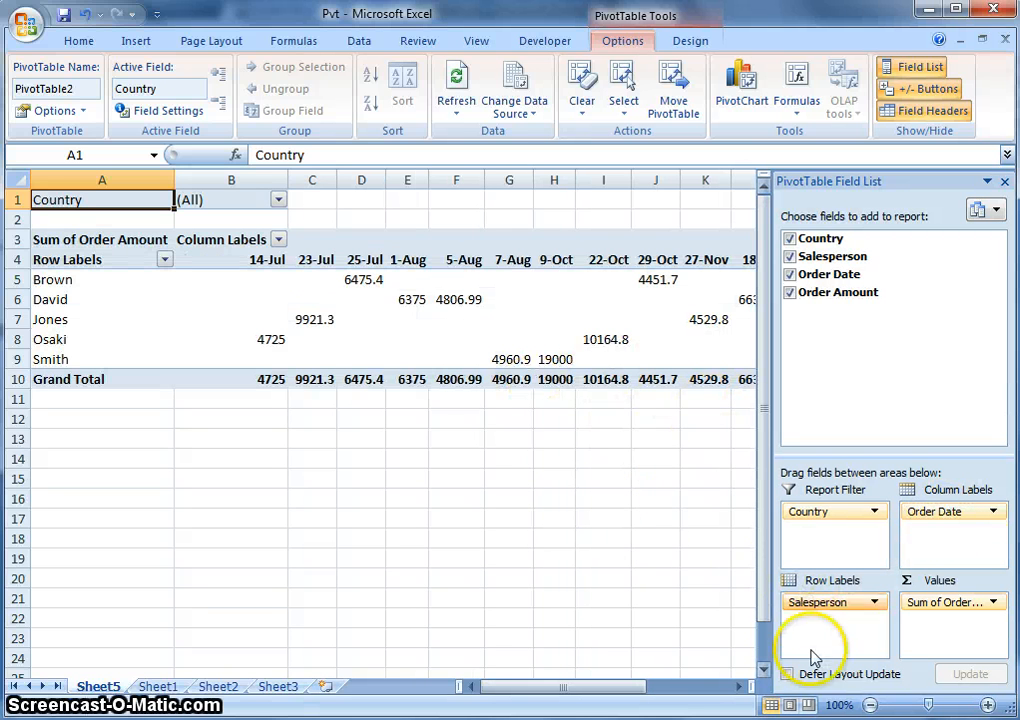
mouse_move(808, 608)
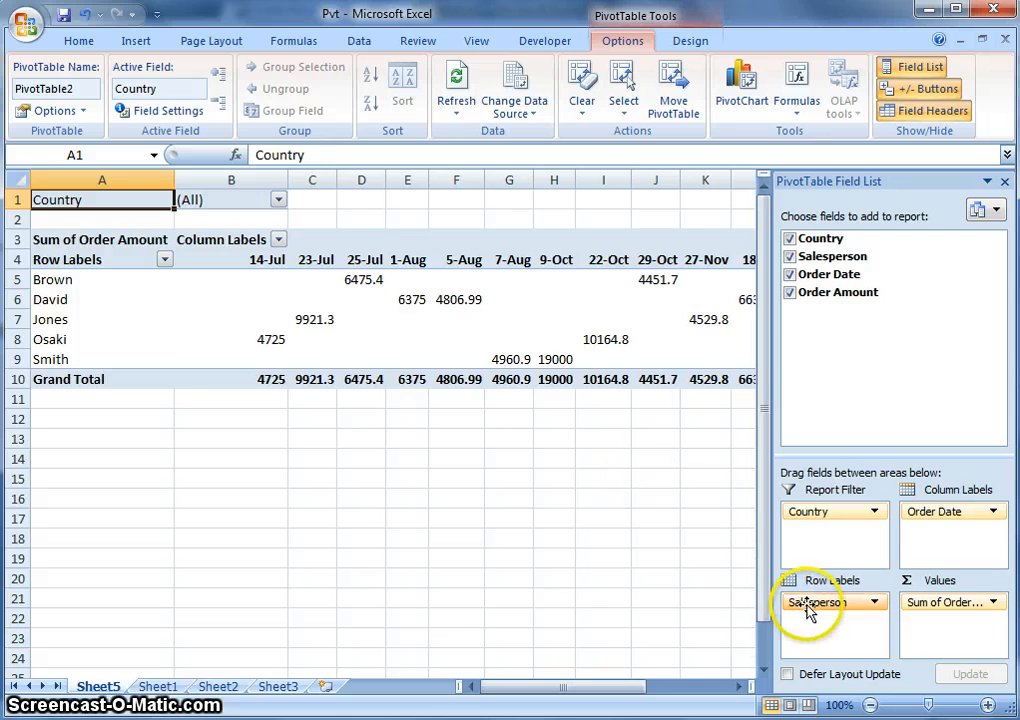
drag(828, 600, 936, 528)
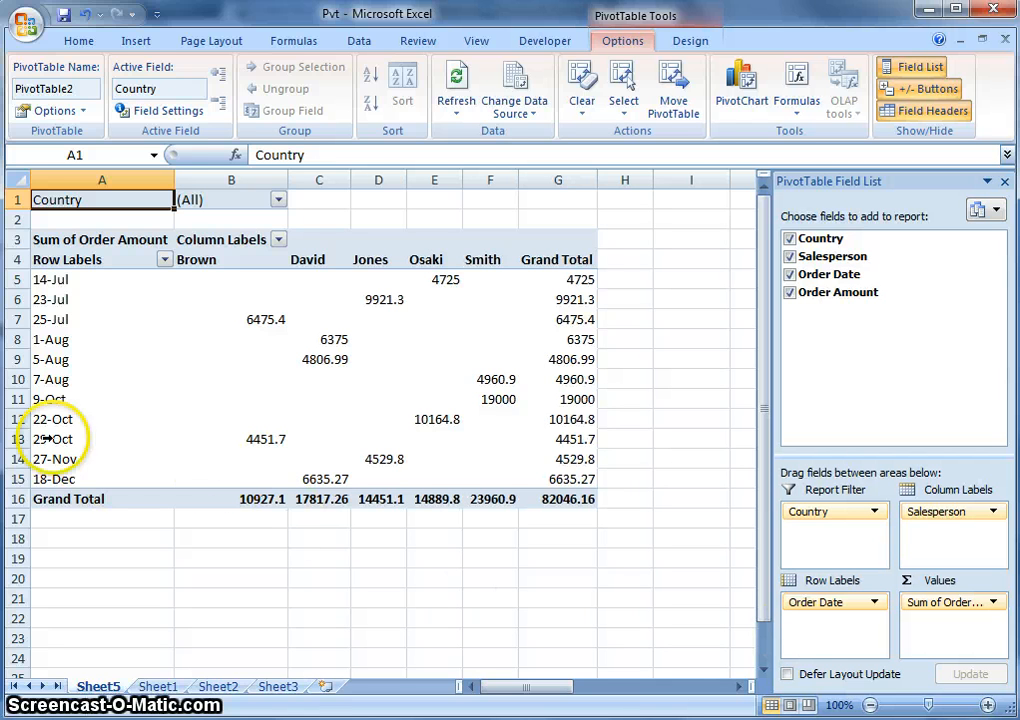
mouse_move(404, 368)
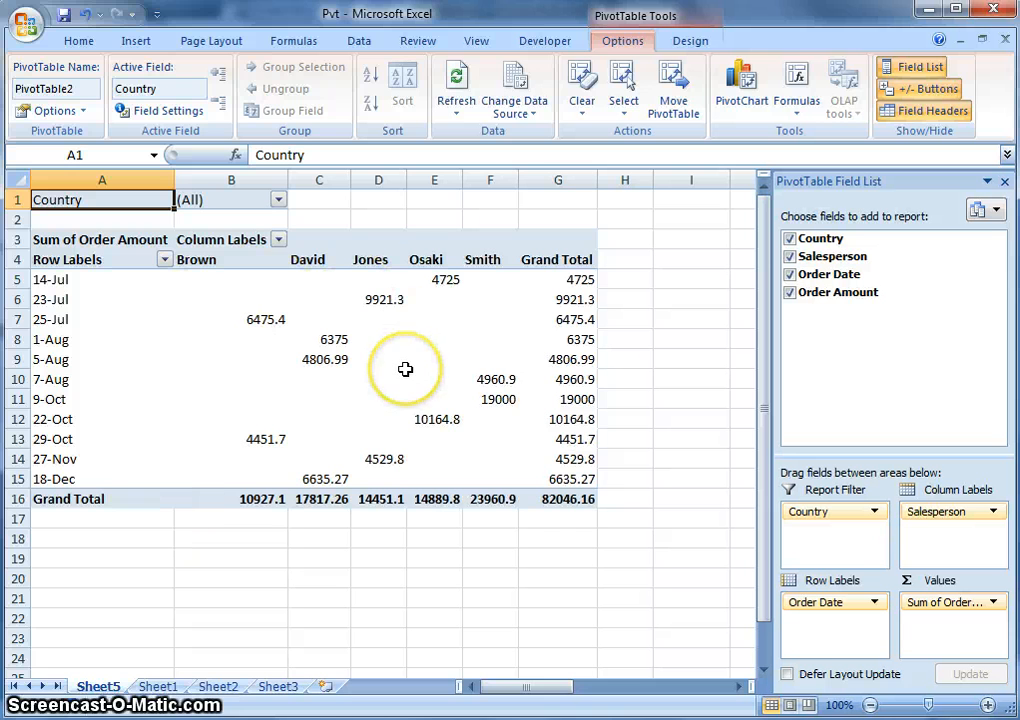
mouse_move(404, 368)
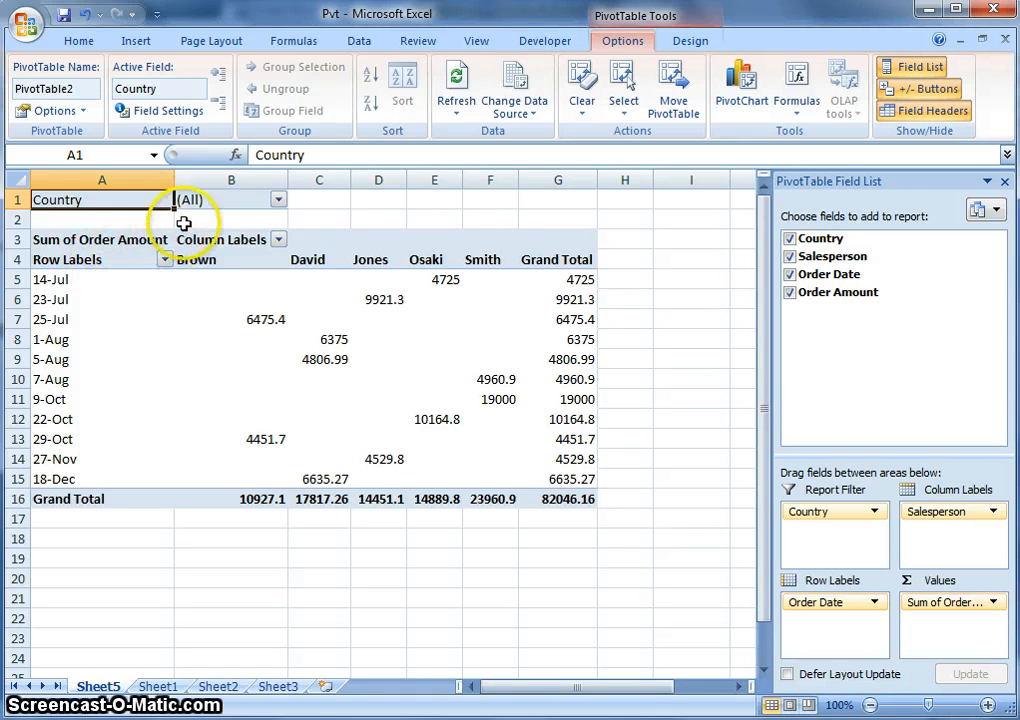
mouse_move(216, 250)
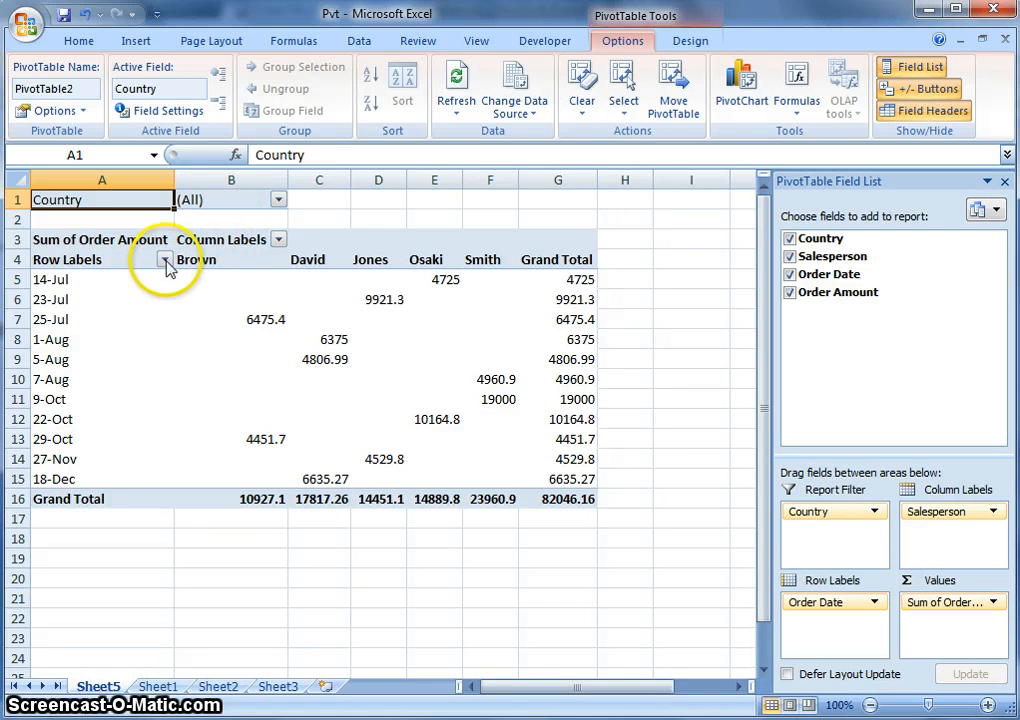
click(166, 260)
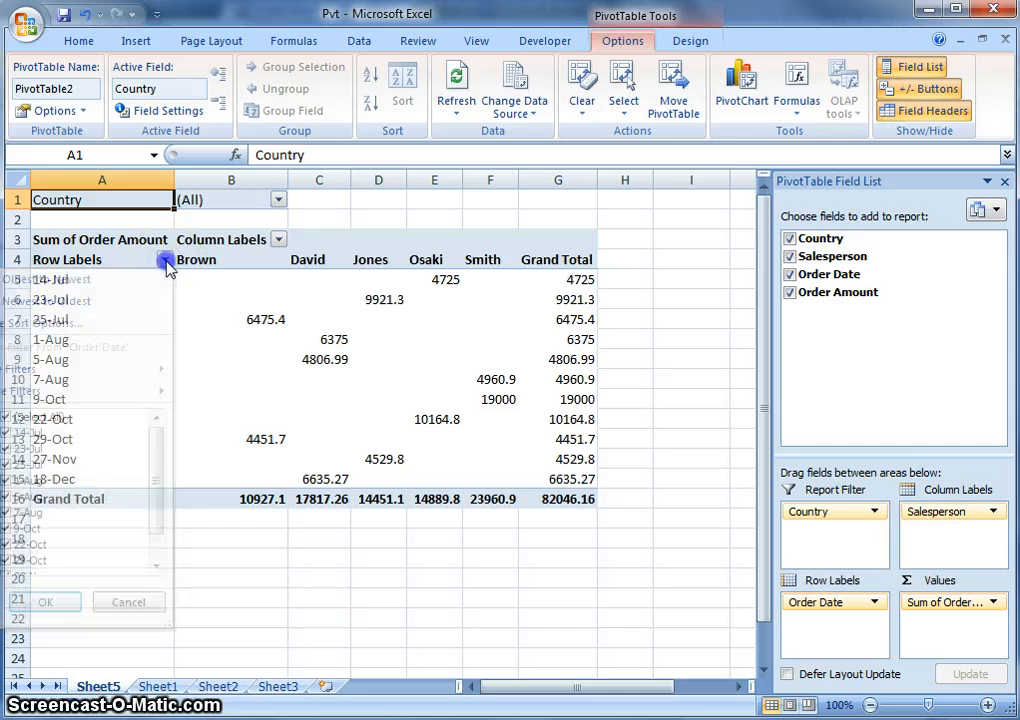
click(278, 240)
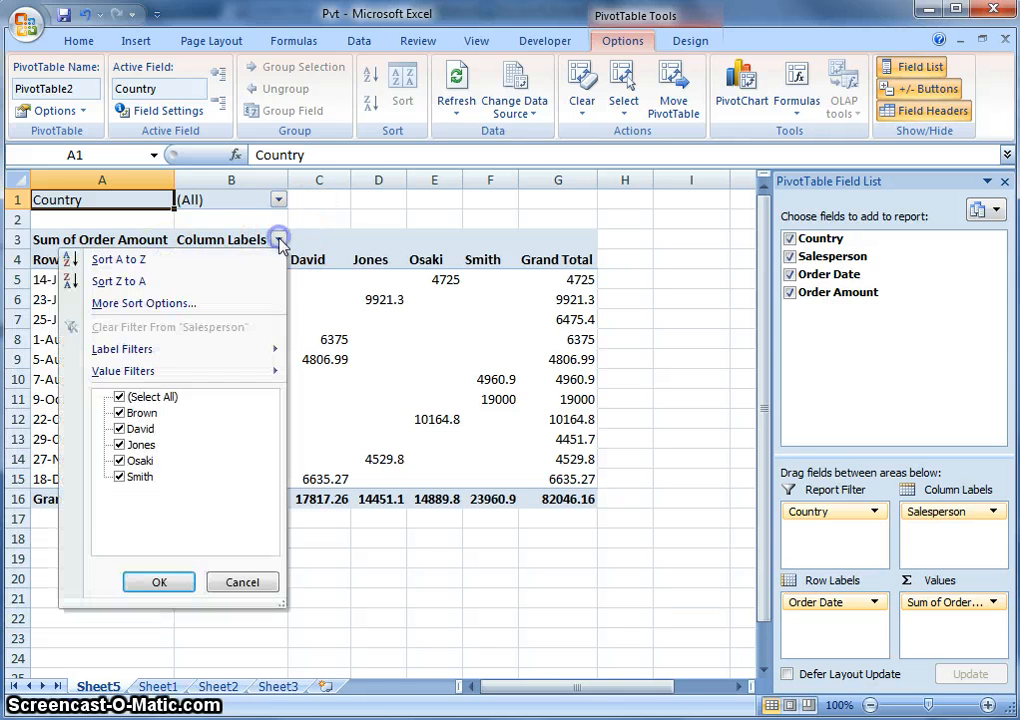
click(160, 582)
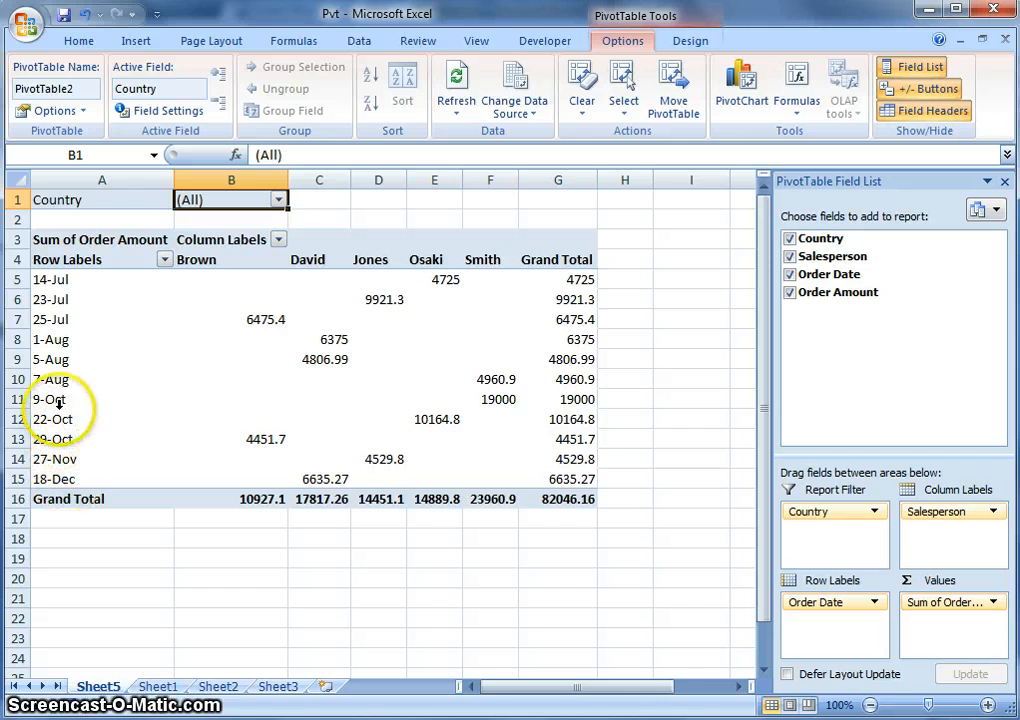
mouse_move(50, 340)
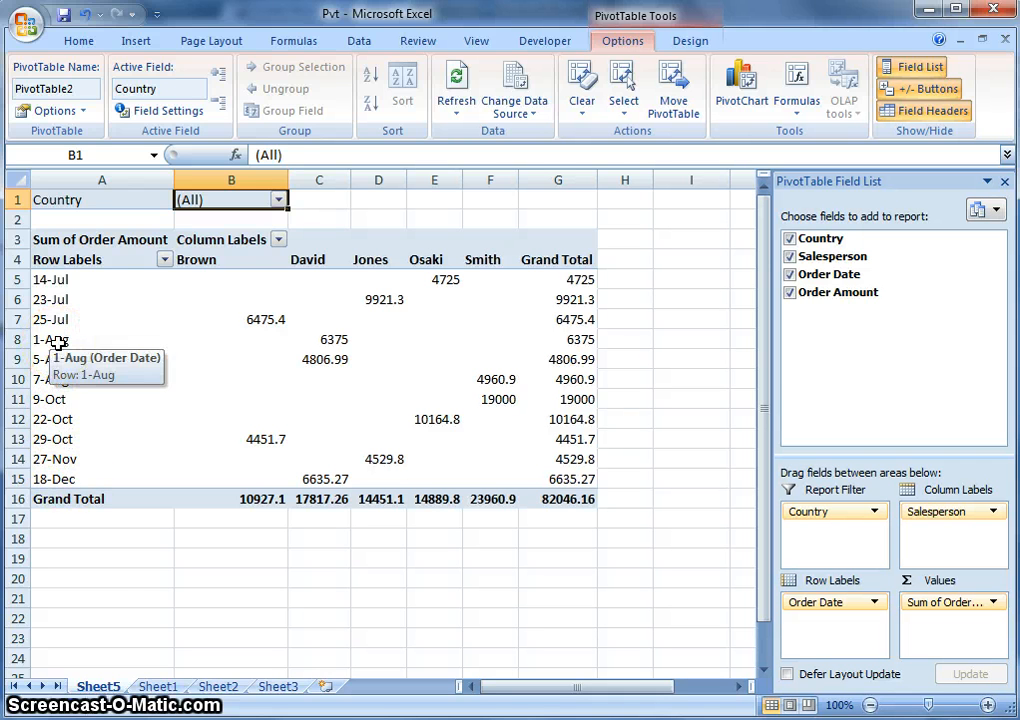
Group the order-date row labels by Quarters only, giving Qtr3 and Qtr4 rows
right_click(52, 340)
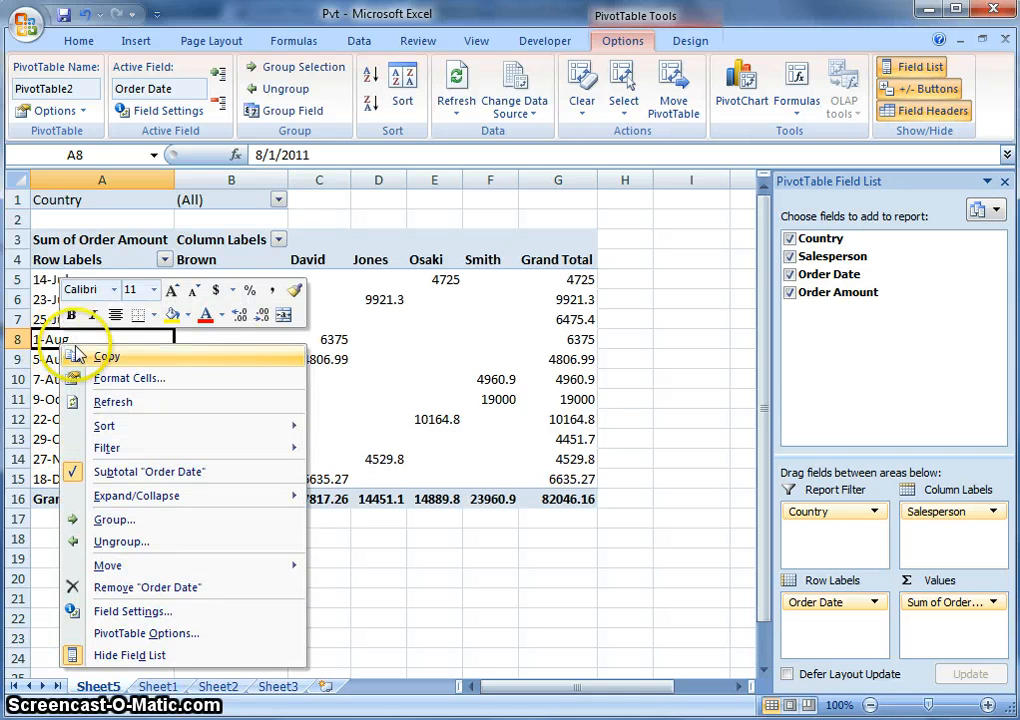
mouse_move(112, 520)
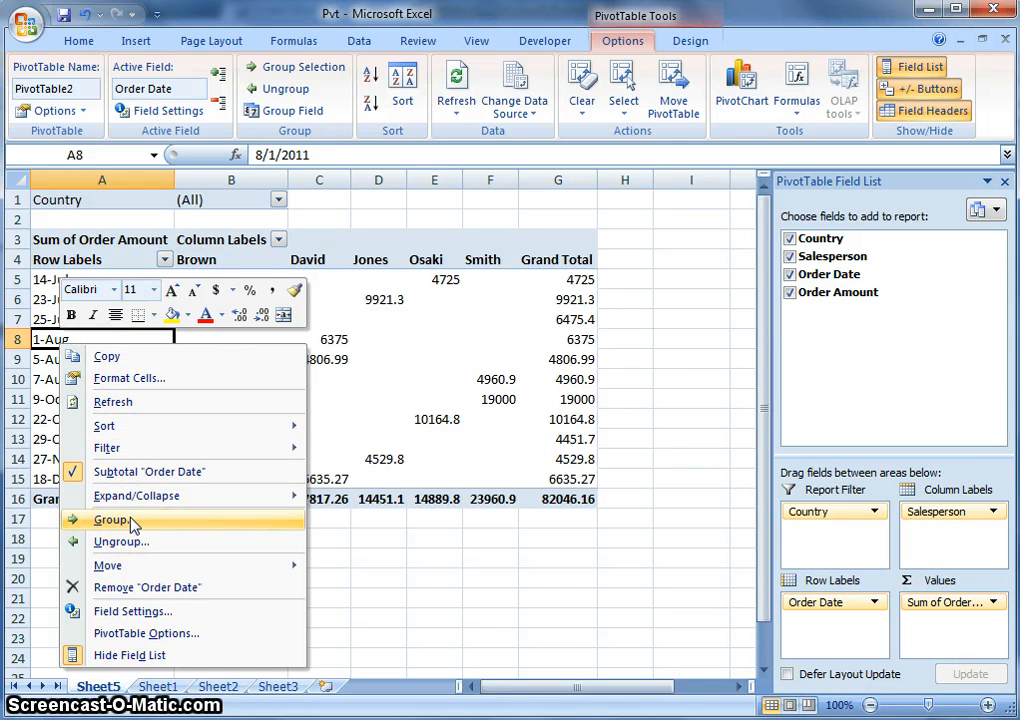
click(112, 520)
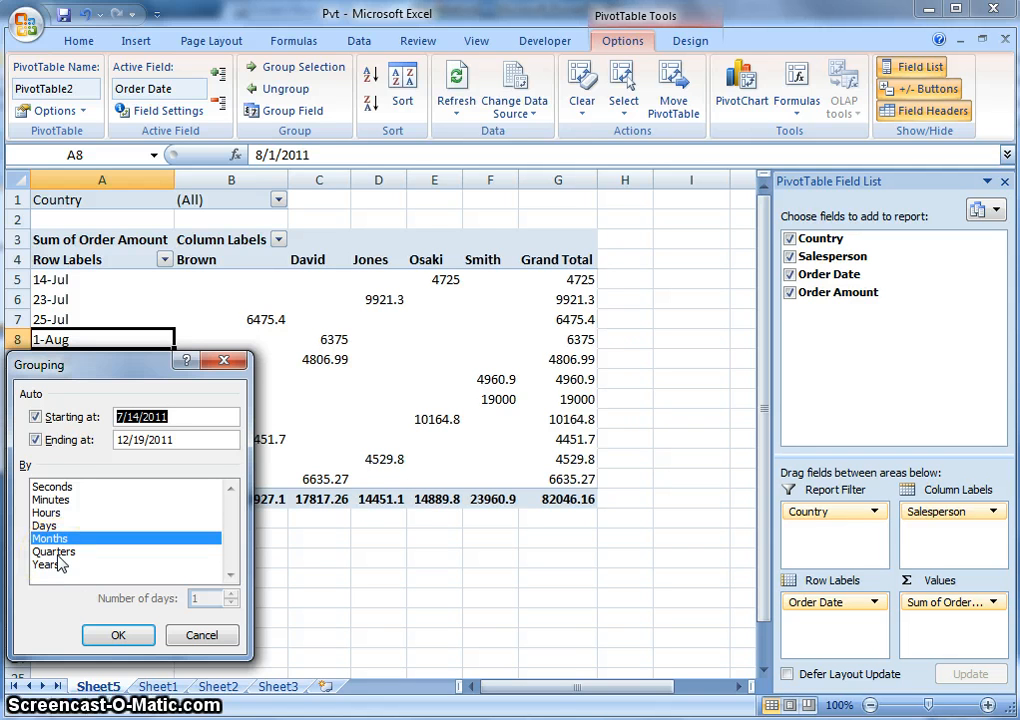
click(54, 552)
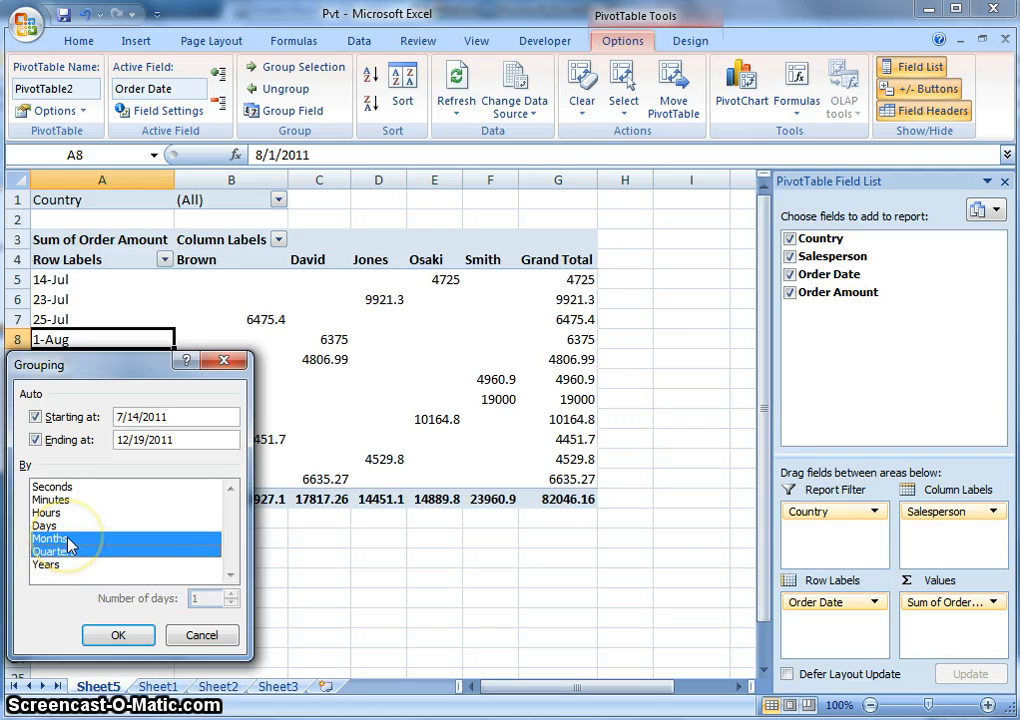
click(56, 552)
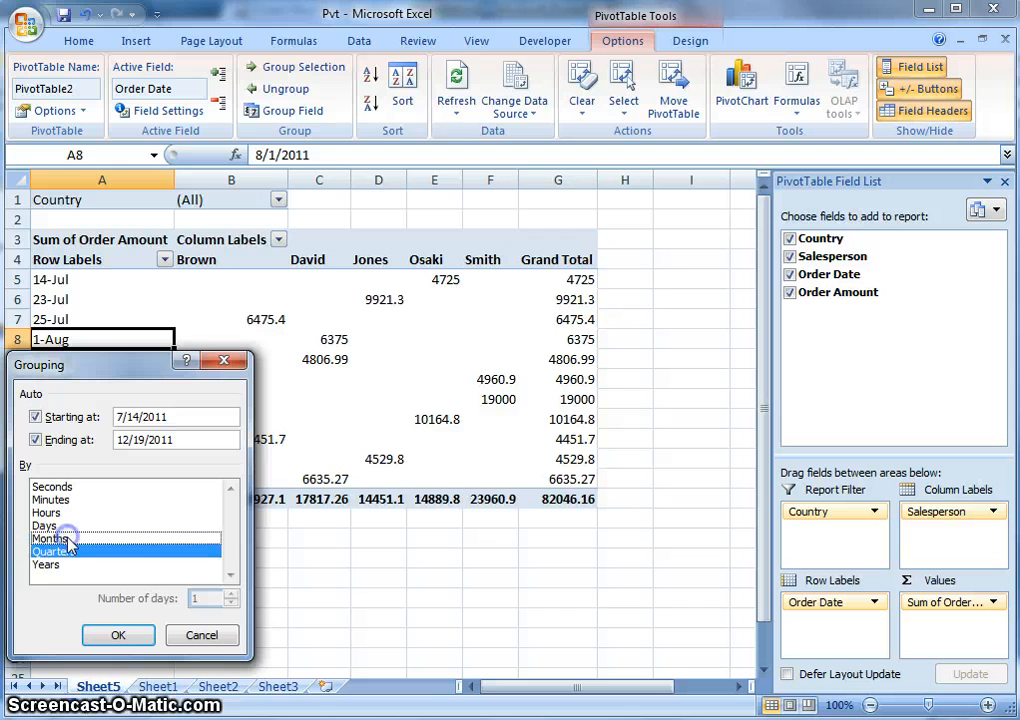
click(50, 538)
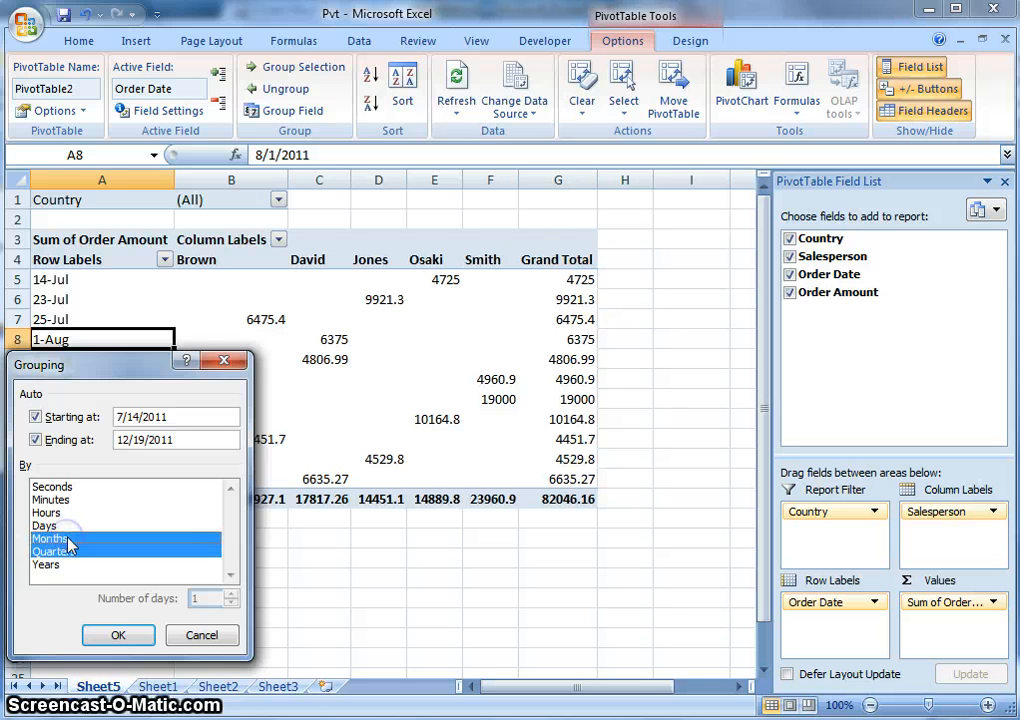
click(54, 552)
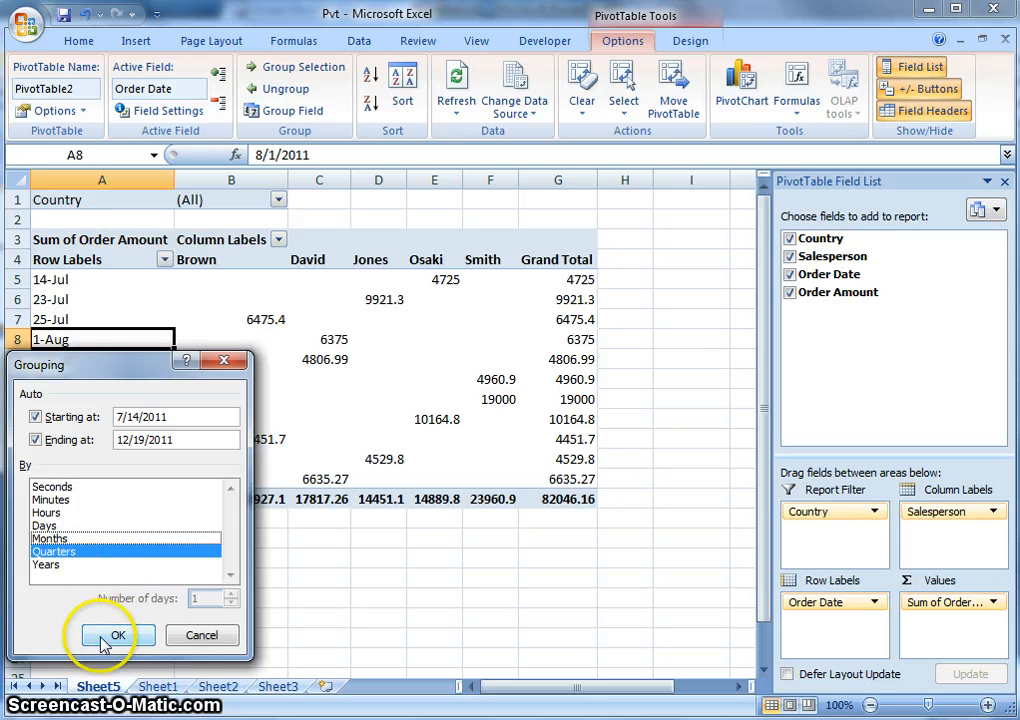
click(116, 636)
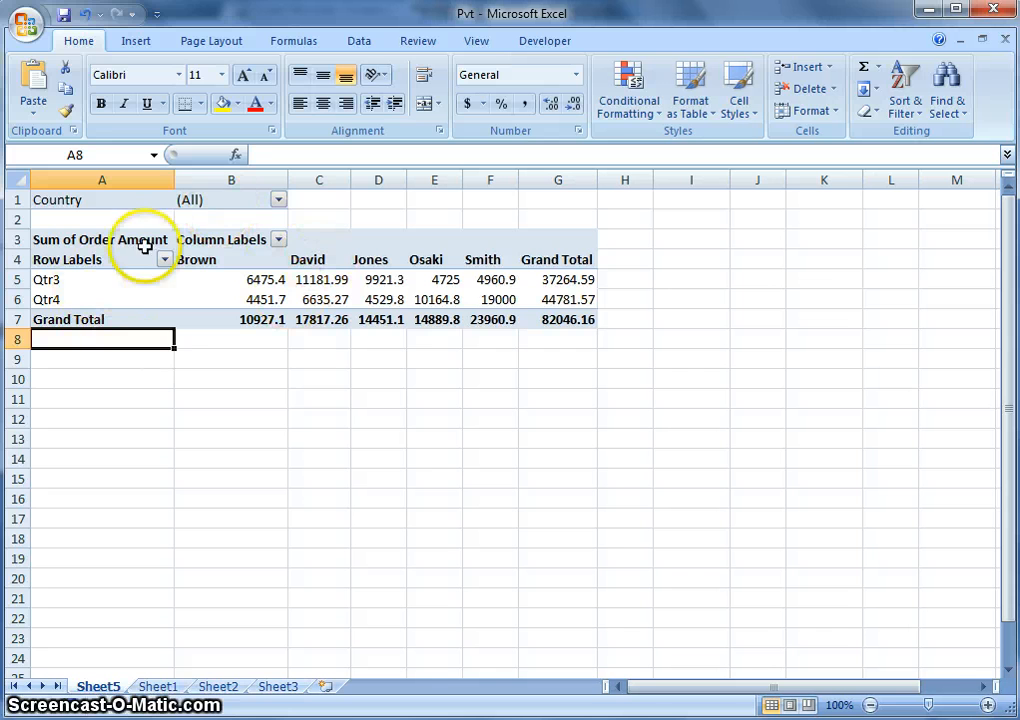
mouse_move(840, 228)
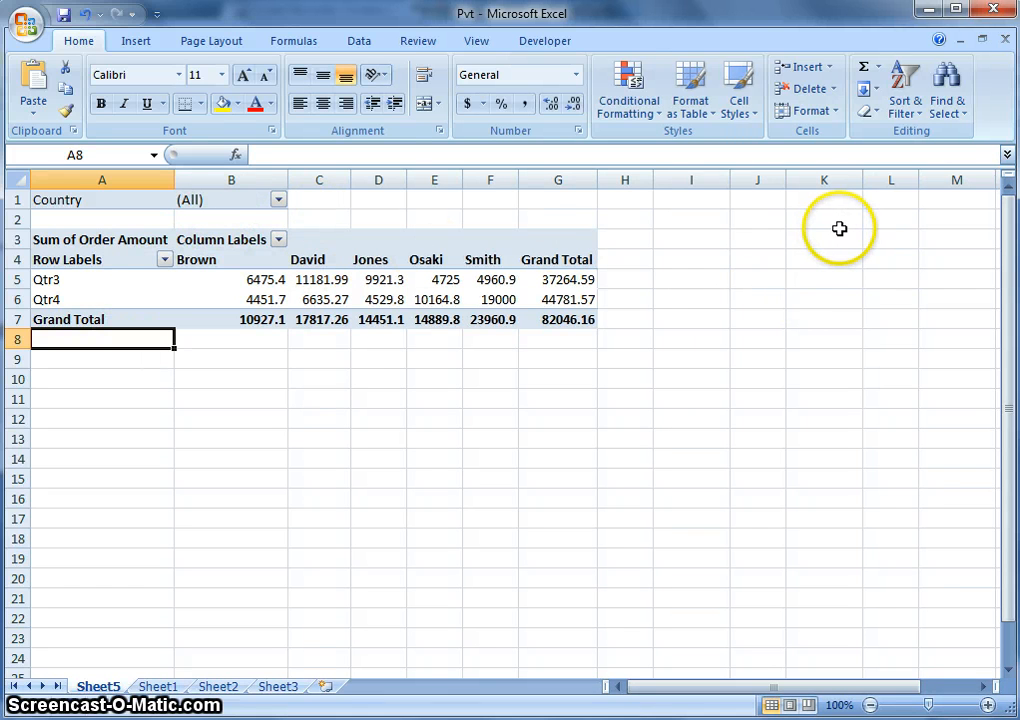
mouse_move(888, 220)
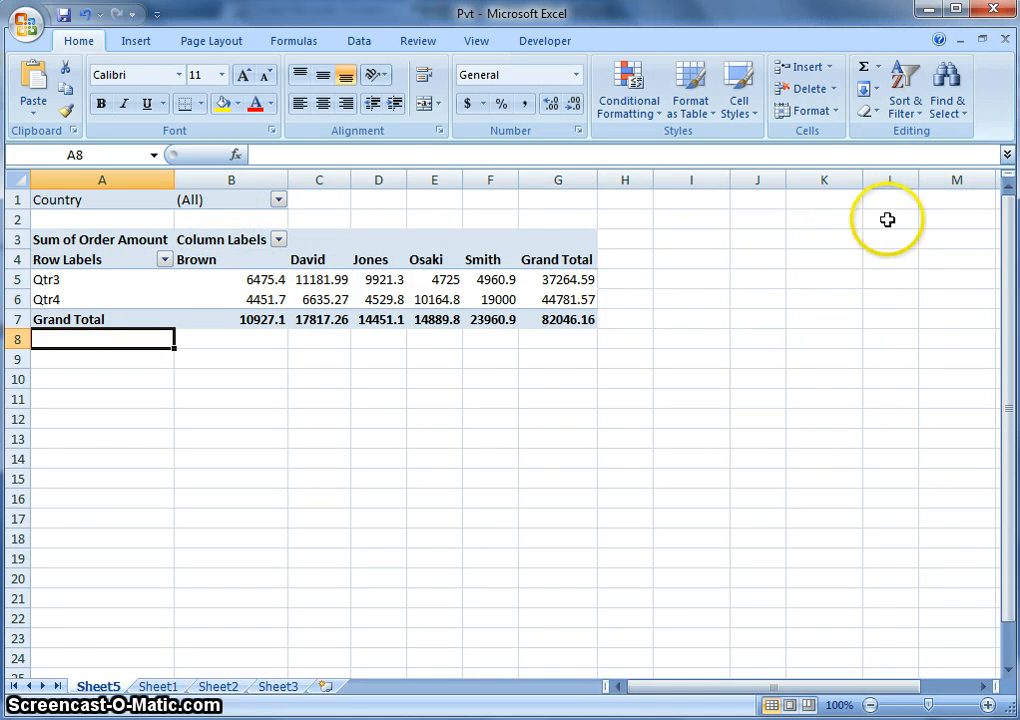
mouse_move(940, 144)
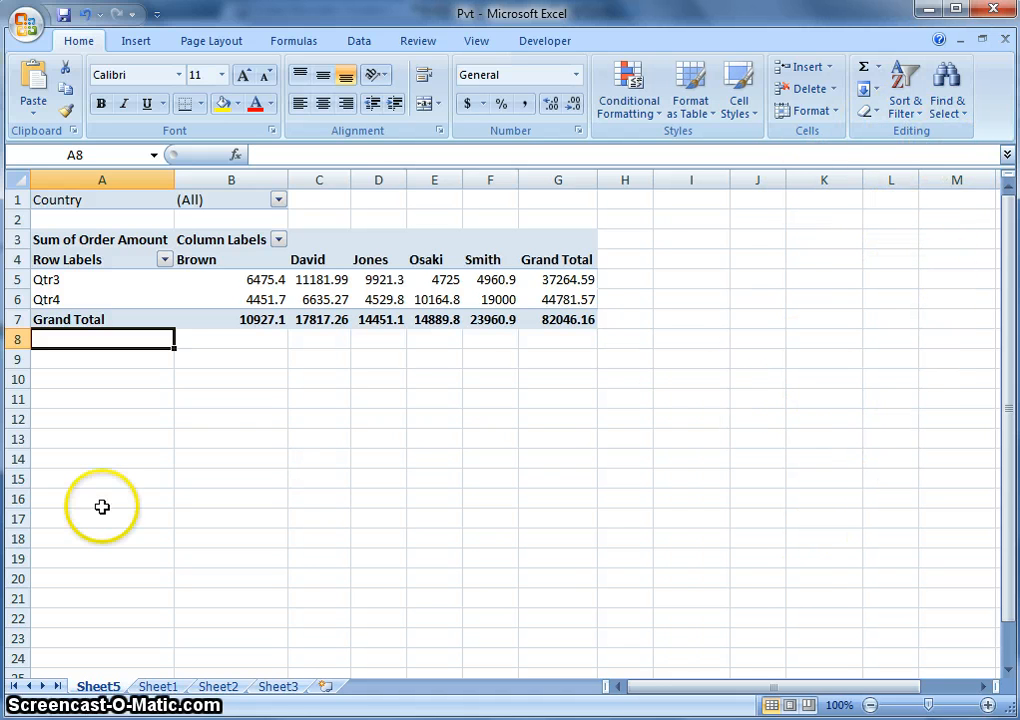
Select the Qtr3 row label so the PivotTable Field List pane reappears
click(232, 438)
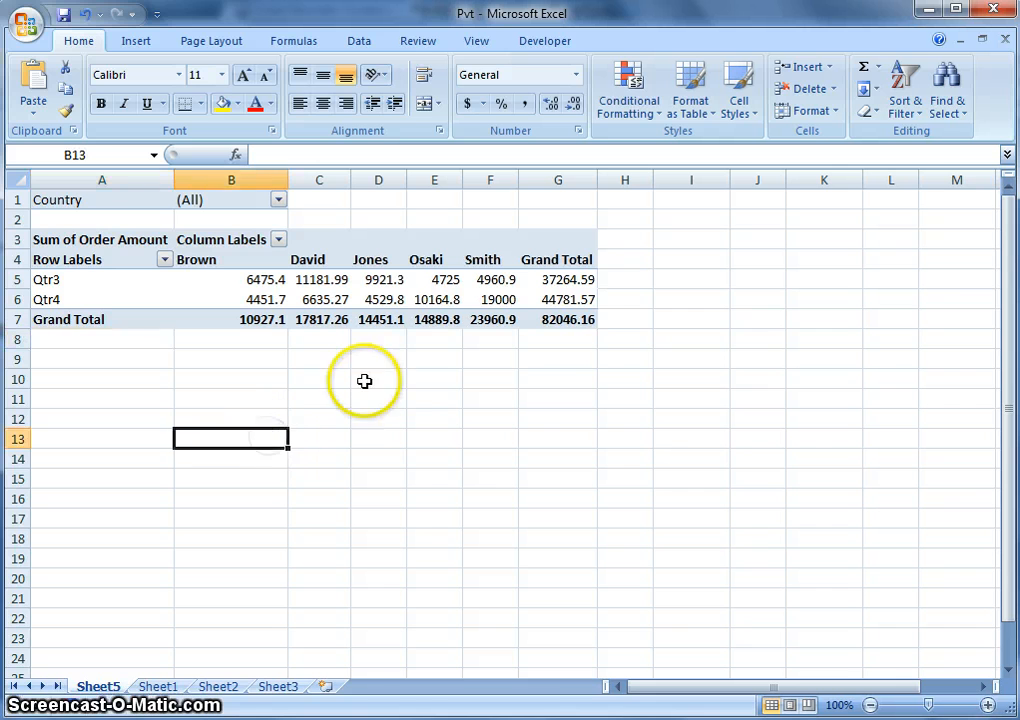
click(434, 360)
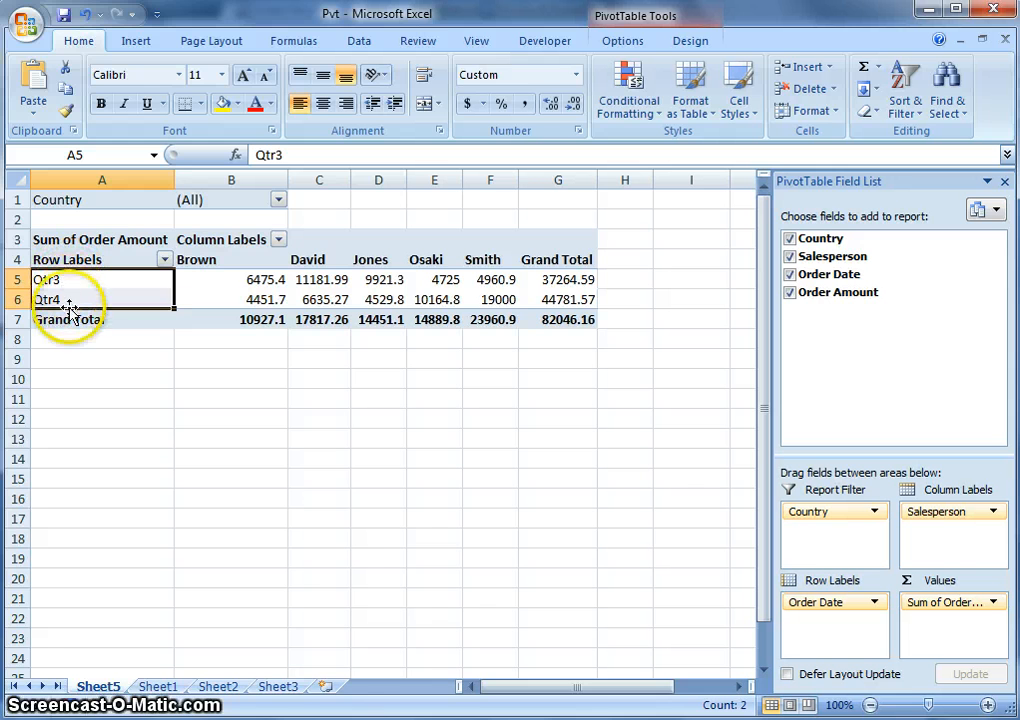
mouse_move(196, 260)
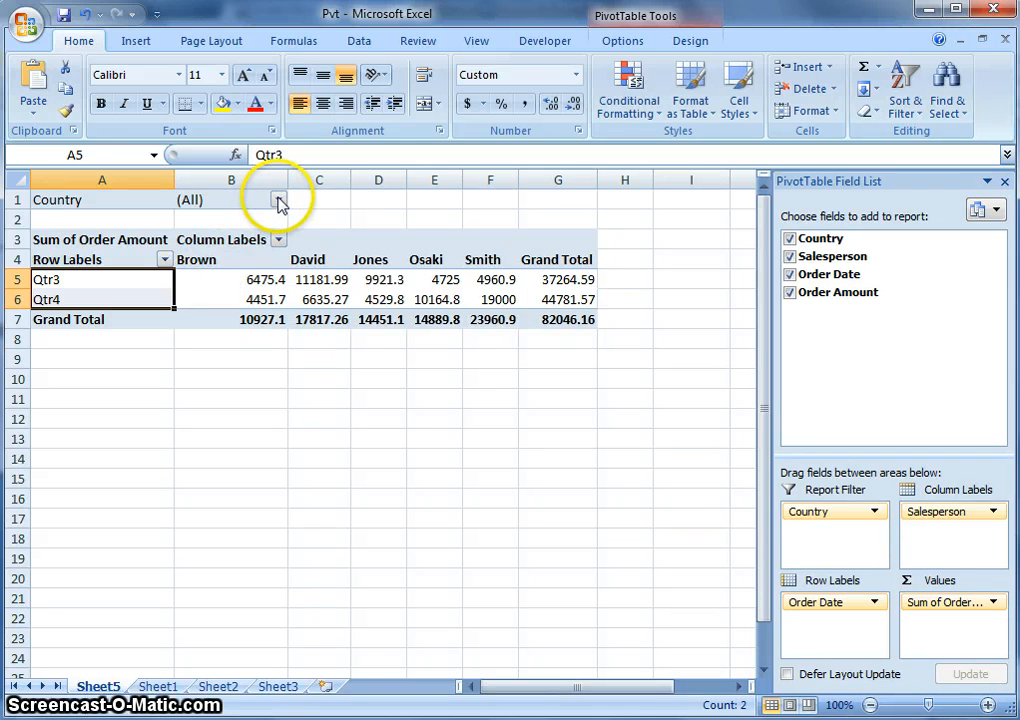
Filter Country to UK, leaving Brown, Jones and Smith with a 20417.8 grand total
click(278, 200)
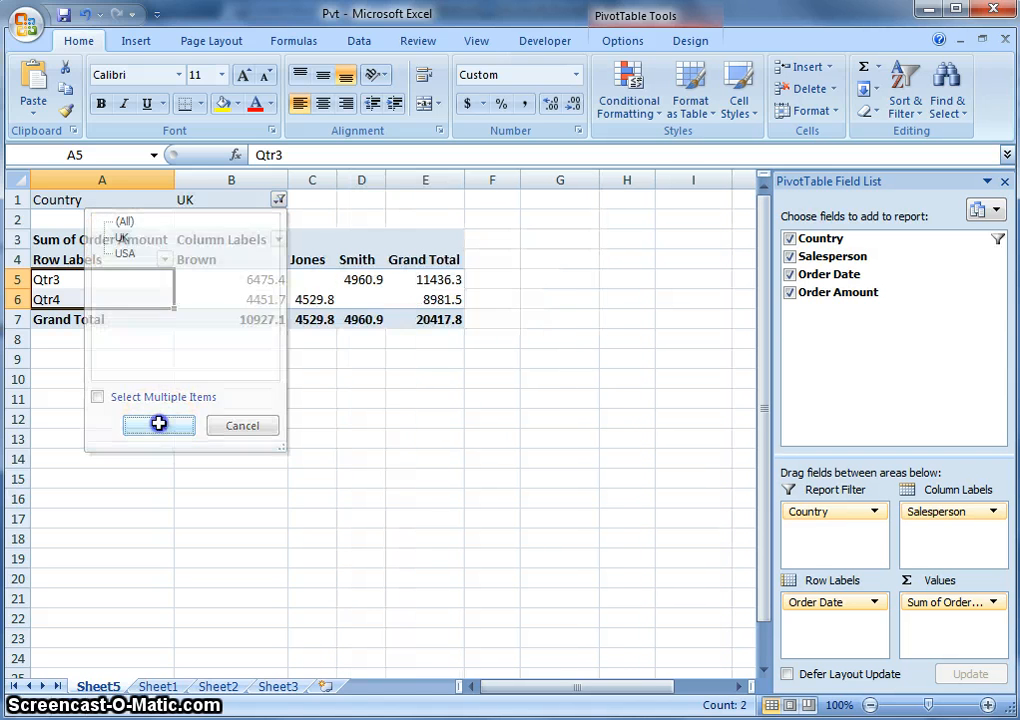
click(158, 424)
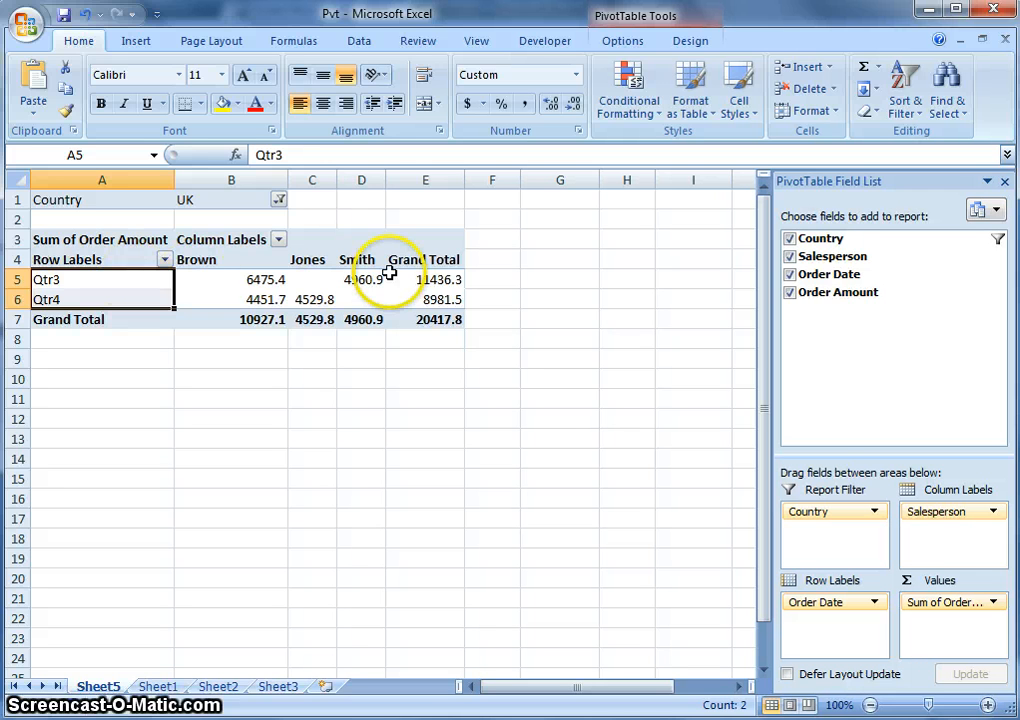
mouse_move(196, 260)
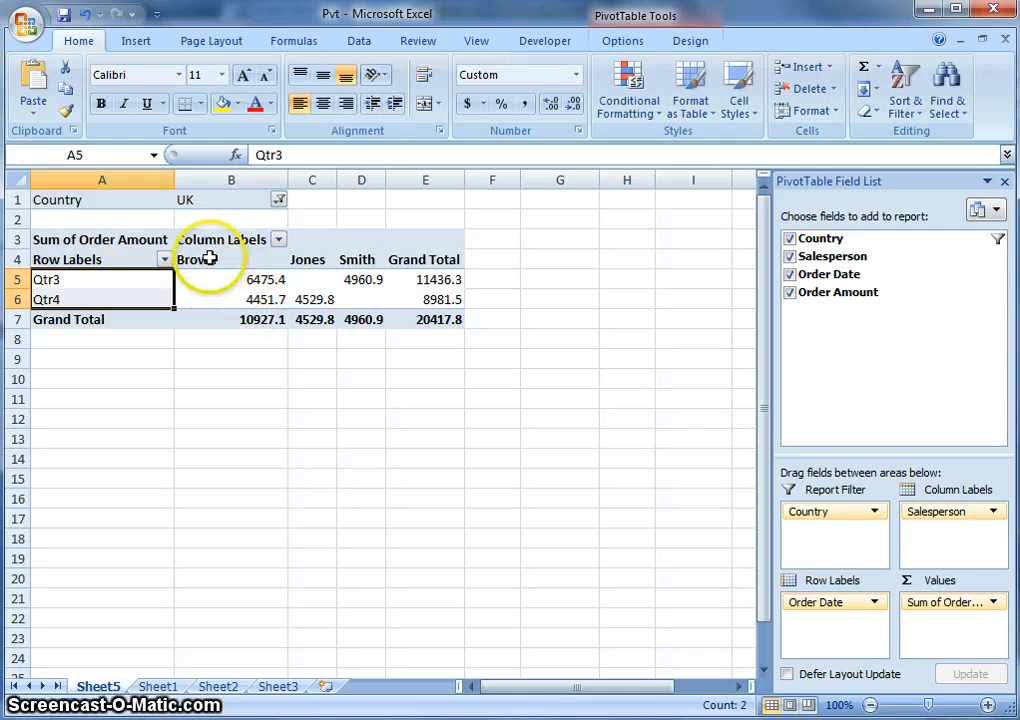
click(232, 260)
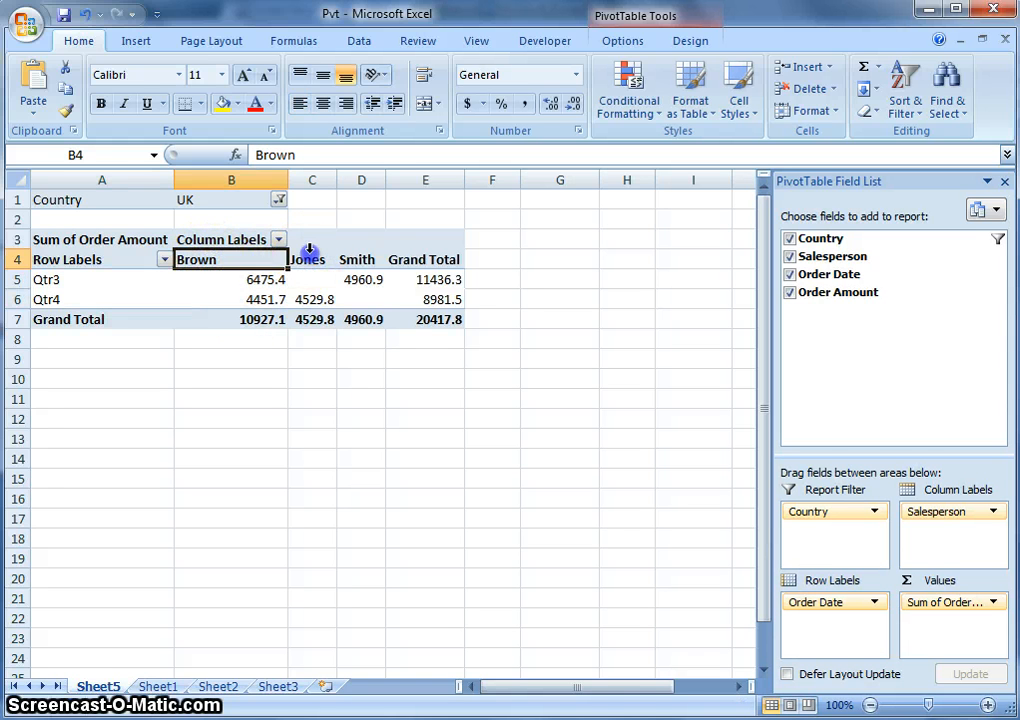
click(360, 260)
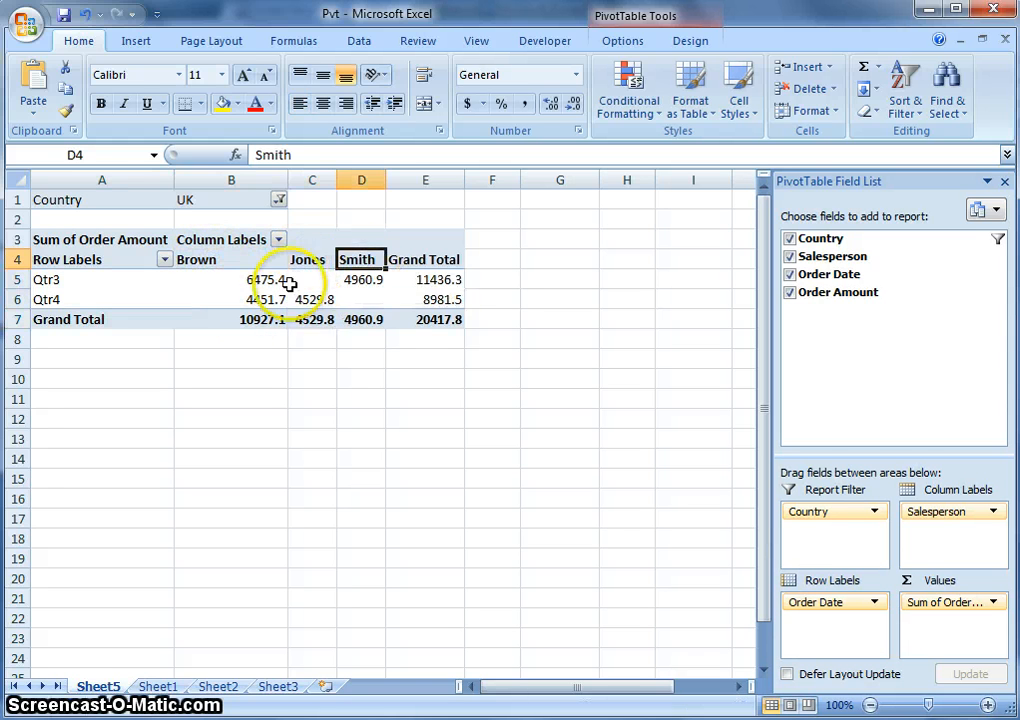
mouse_move(184, 312)
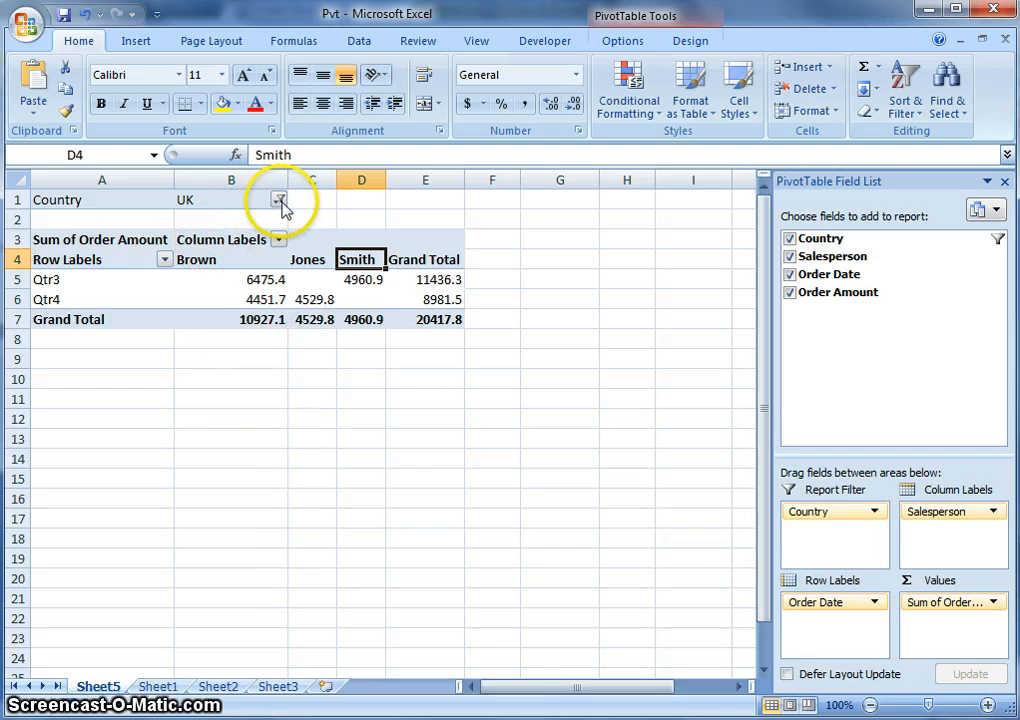
Filter Country to USA, then back to (All) restoring all five salespeople and 82046.16
click(280, 200)
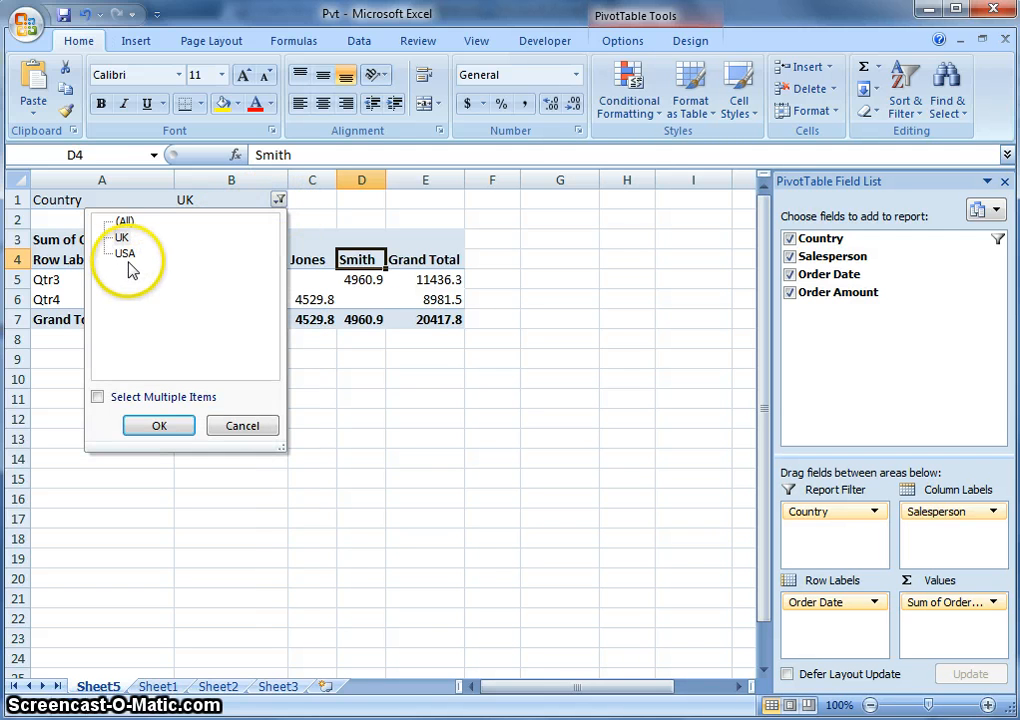
click(124, 252)
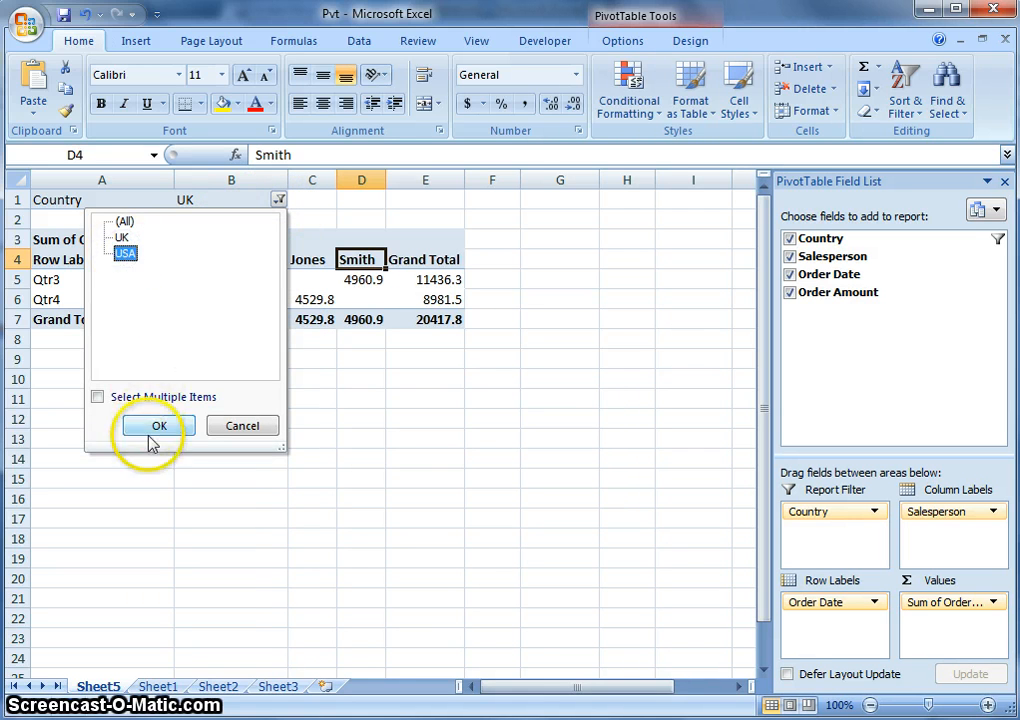
click(156, 424)
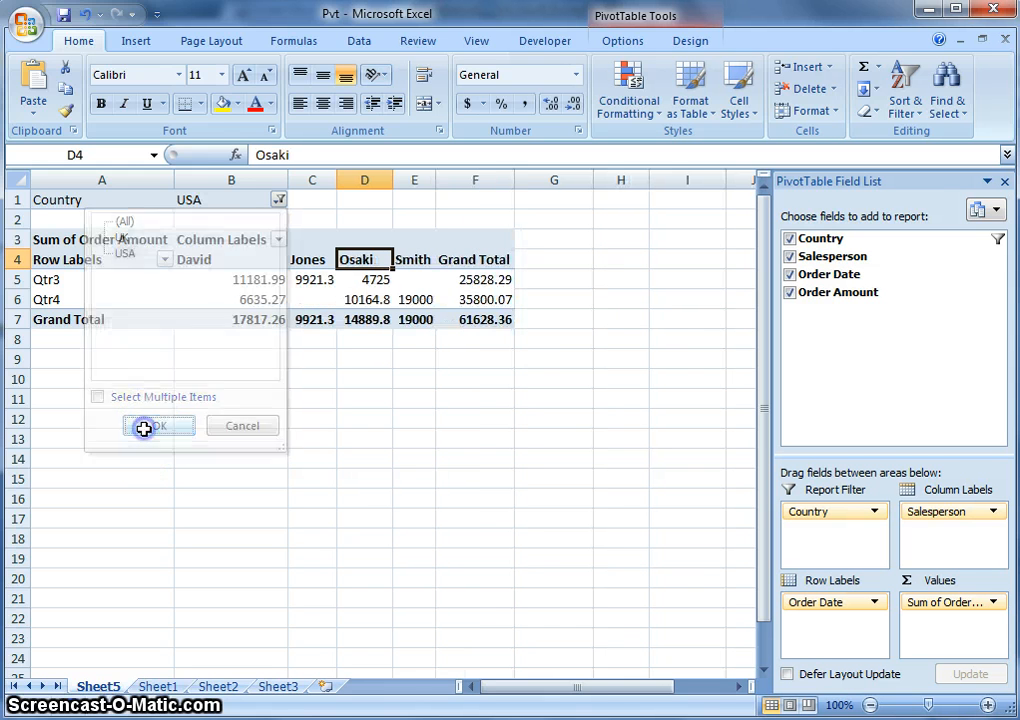
click(160, 424)
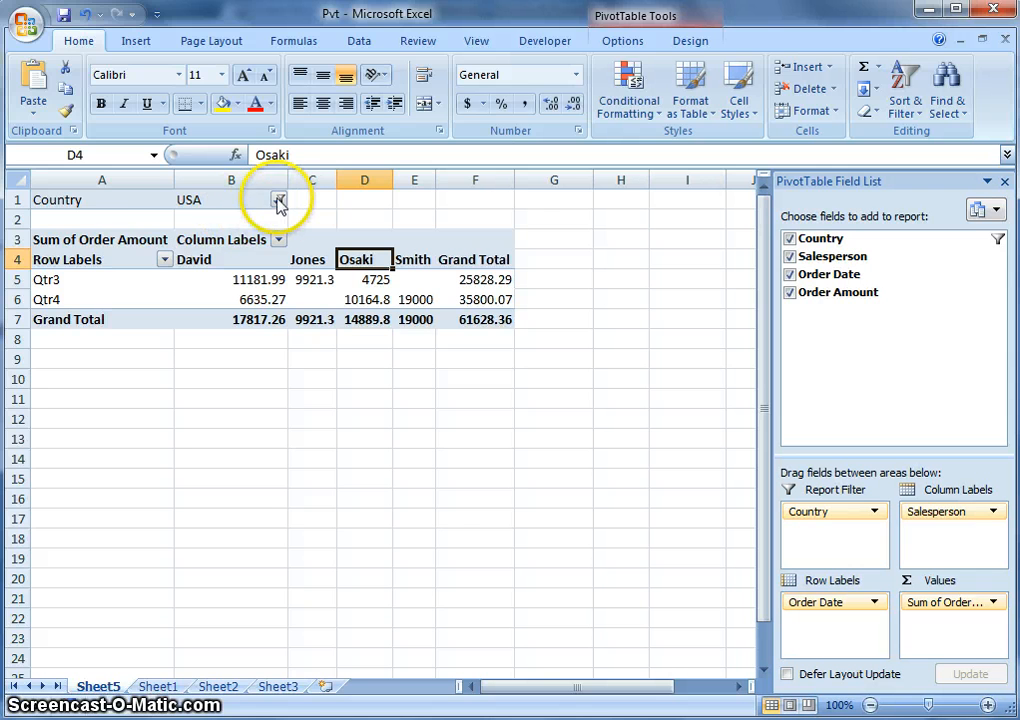
click(280, 200)
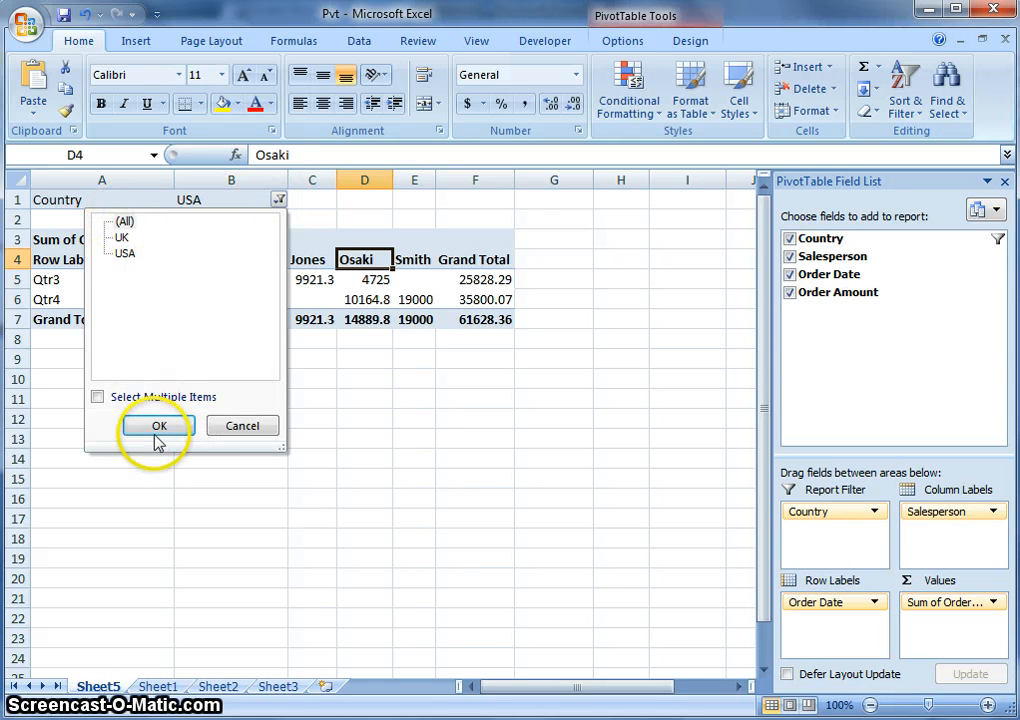
click(158, 424)
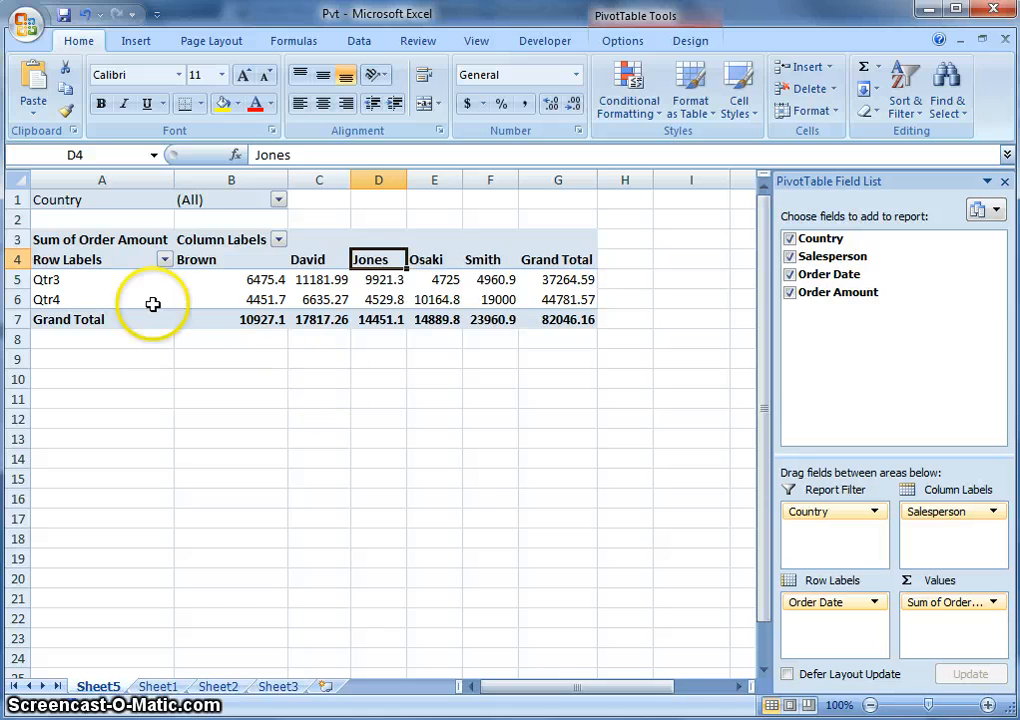
mouse_move(88, 342)
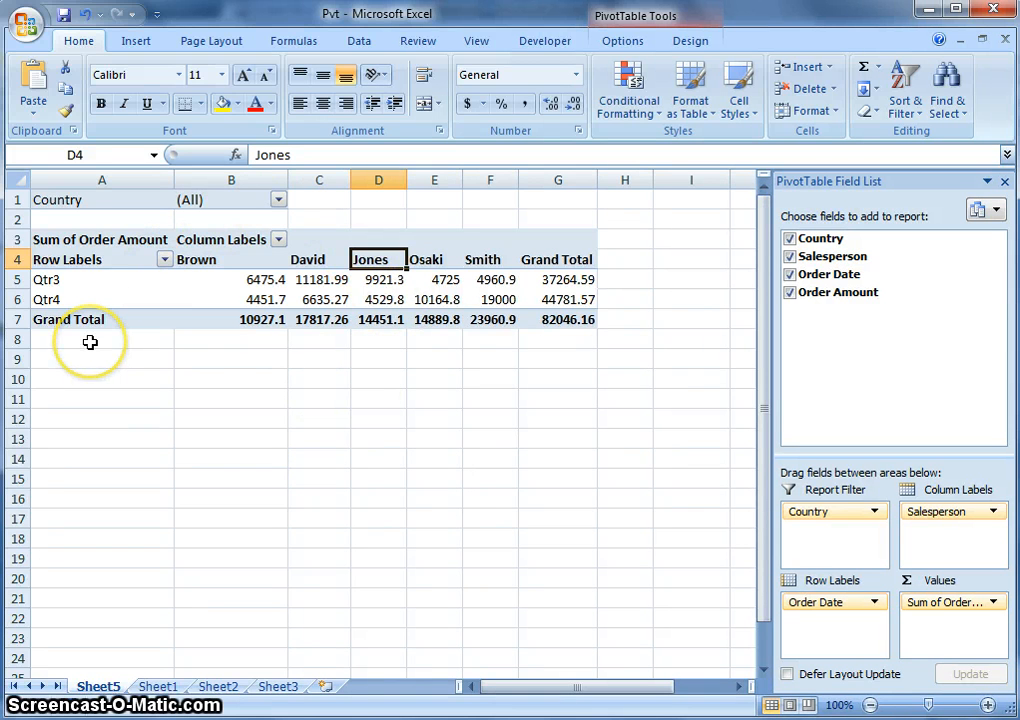
mouse_move(176, 358)
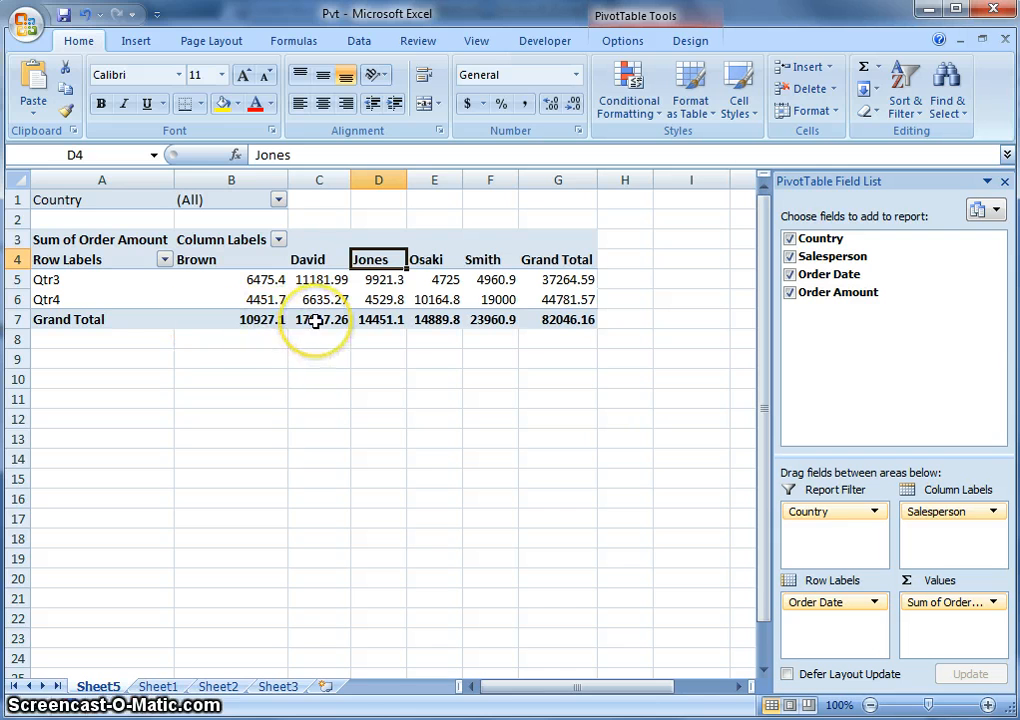
mouse_move(320, 320)
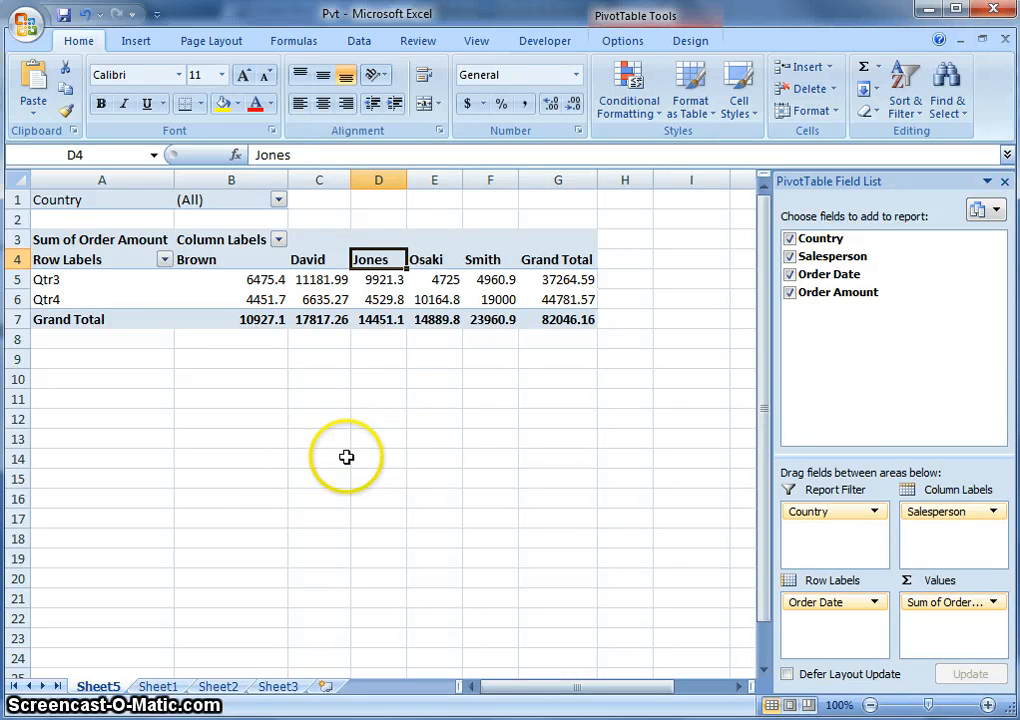
mouse_move(772, 334)
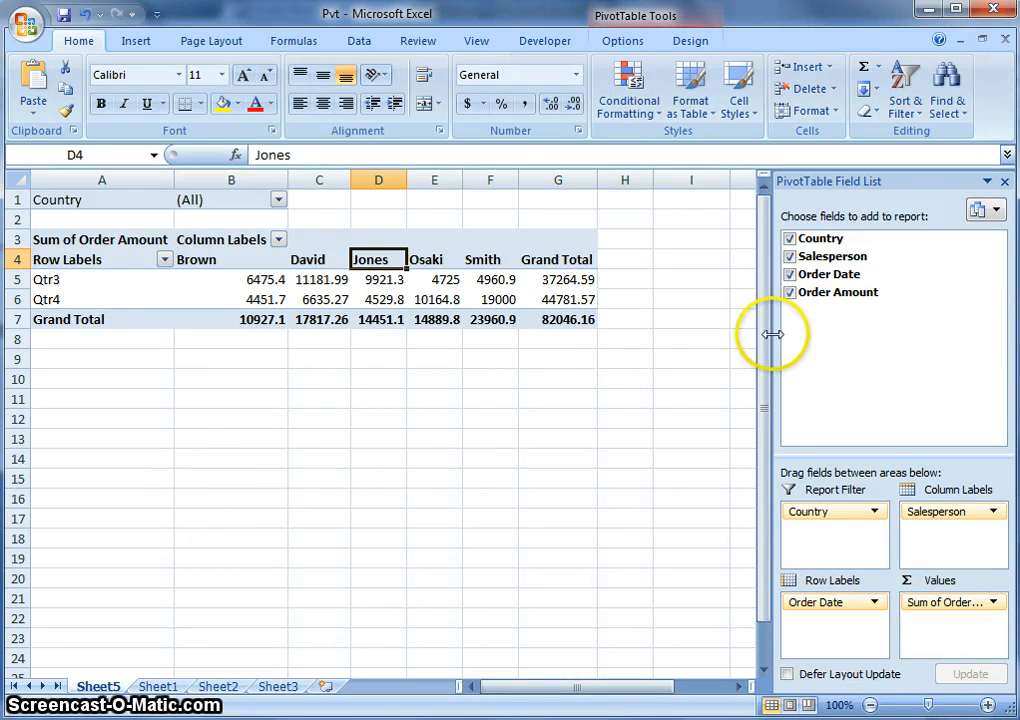